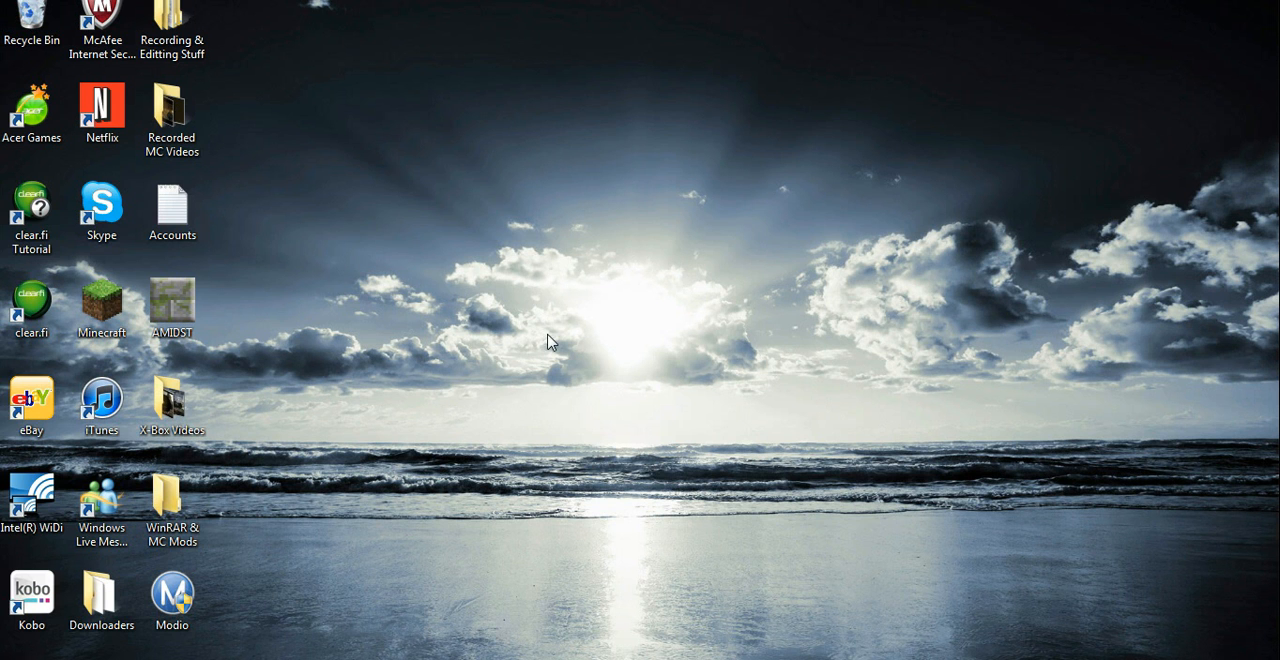
{"action": "mouse_move", "coordinate": [548, 308]}
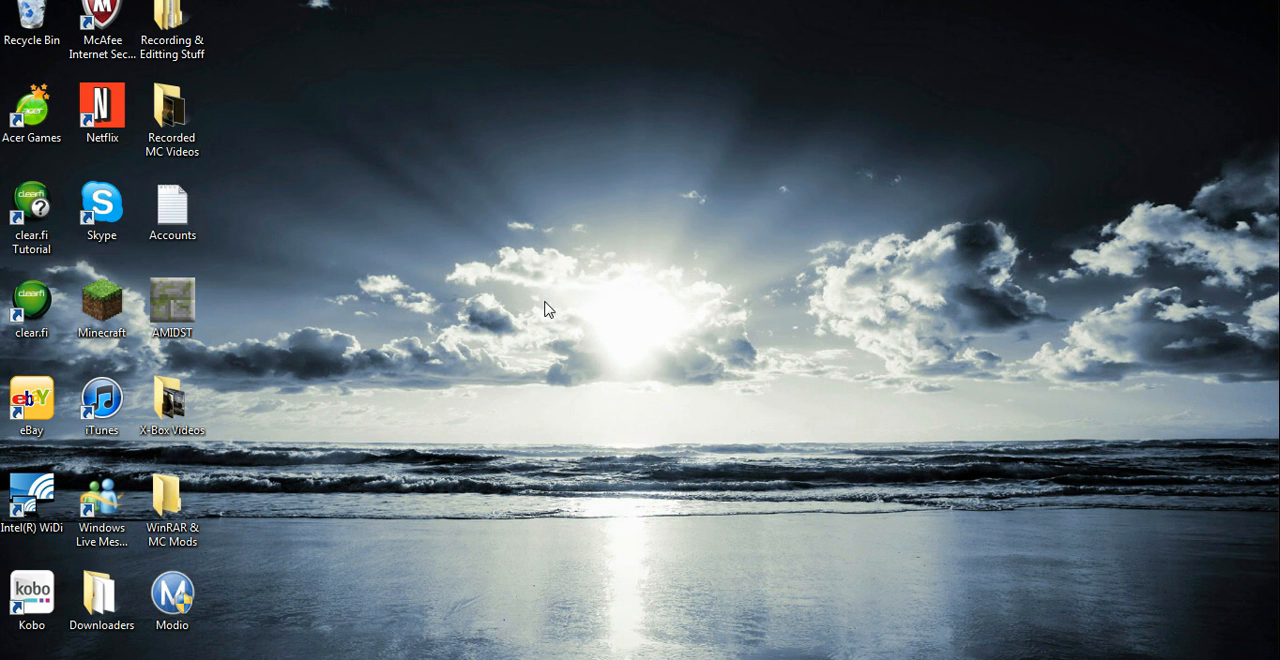
{"action": "mouse_move", "coordinate": [428, 328]}
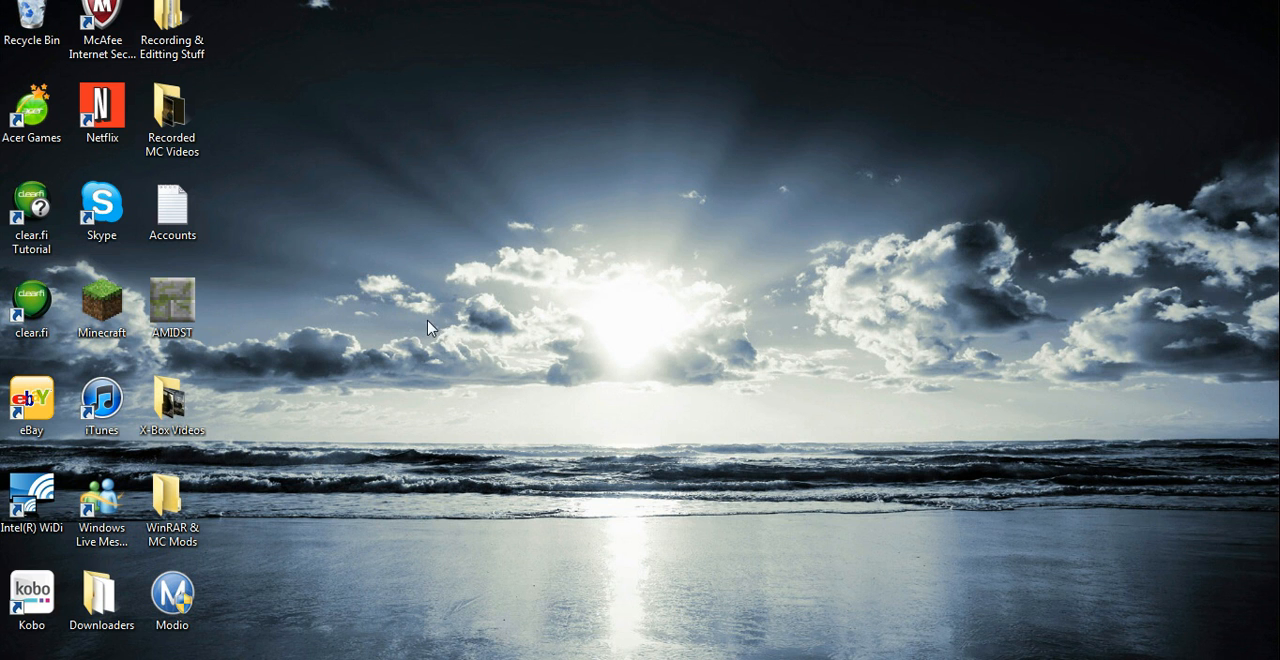
{"action": "mouse_move", "coordinate": [356, 540]}
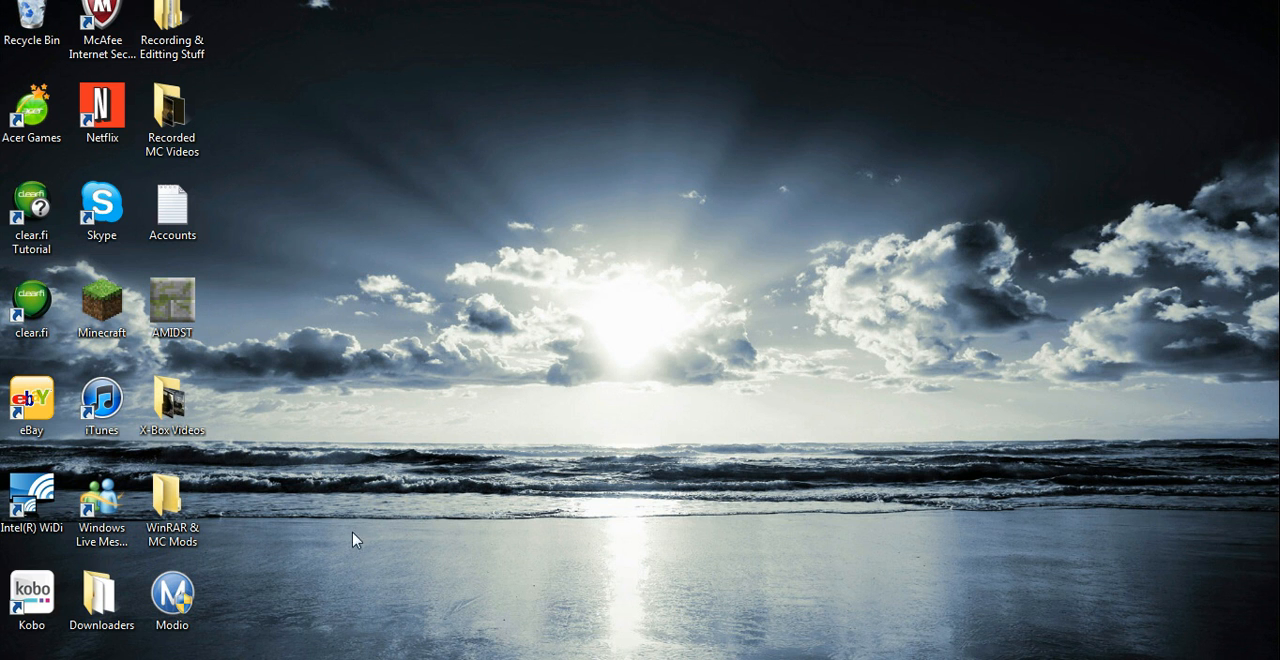
{"action": "mouse_move", "coordinate": [478, 558]}
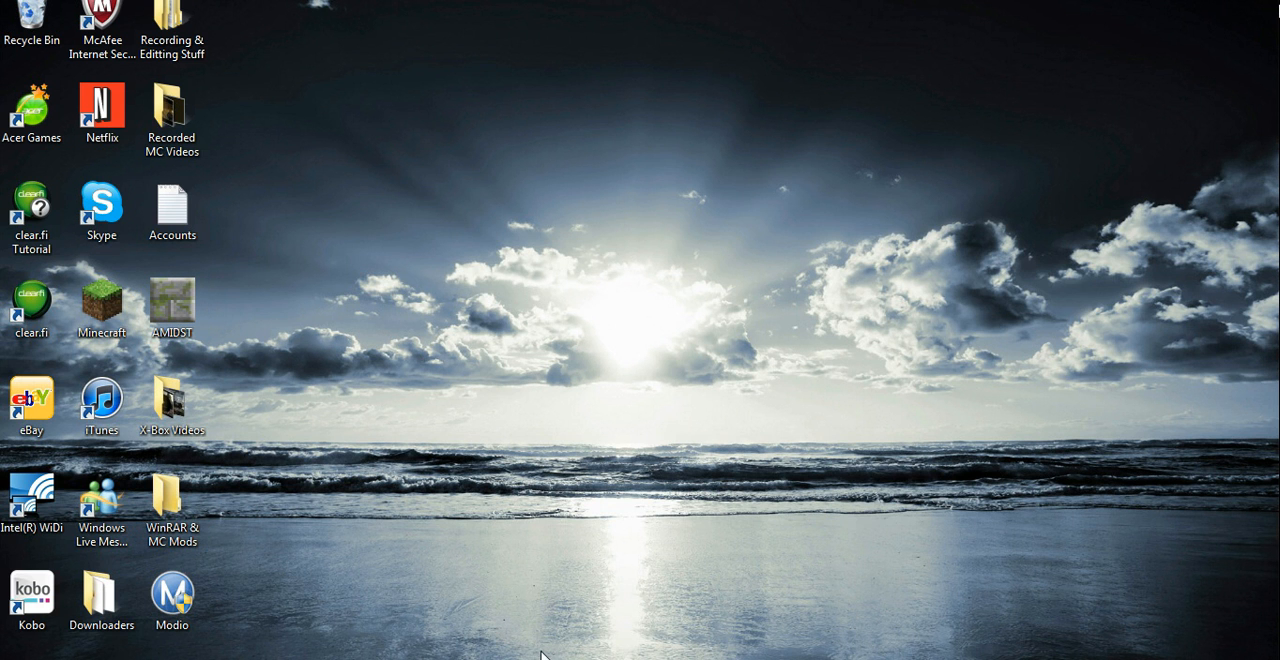
Step: Launch Minecraft, generate a default survival world, spawn in the snowy forest and pause out of it
{"action": "double_click", "coordinate": [100, 308]}
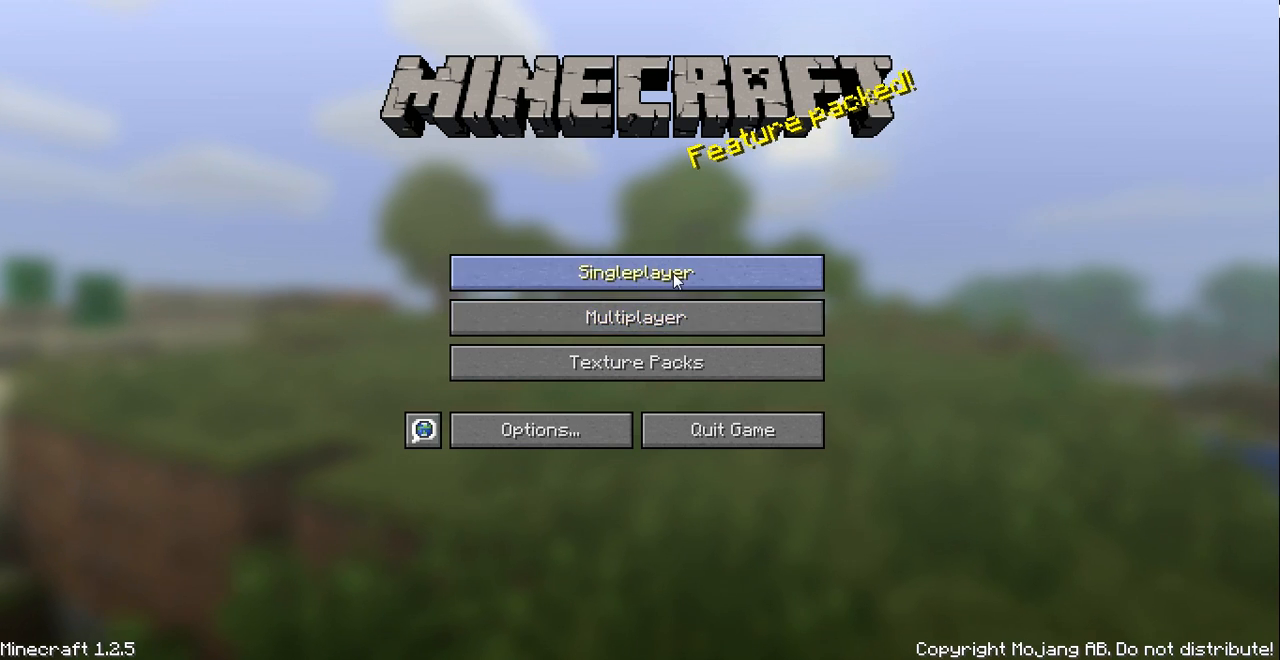
{"action": "left_click", "coordinate": [636, 272]}
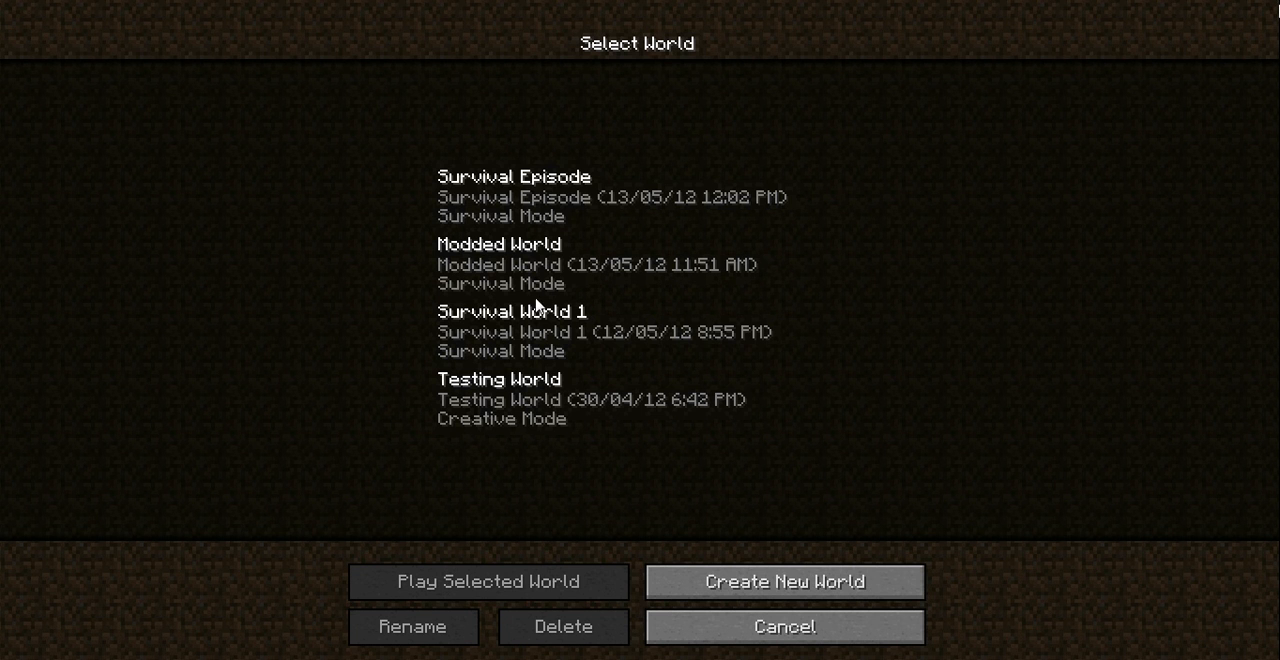
{"action": "left_click", "coordinate": [784, 580]}
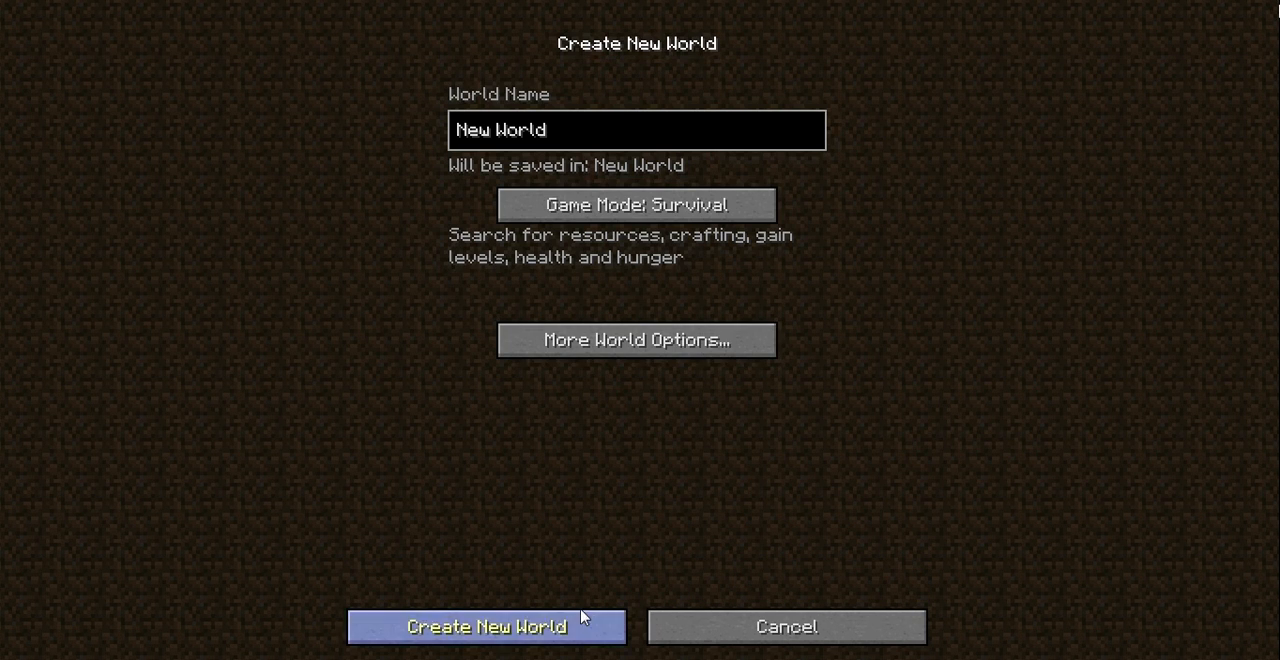
{"action": "left_click", "coordinate": [488, 628]}
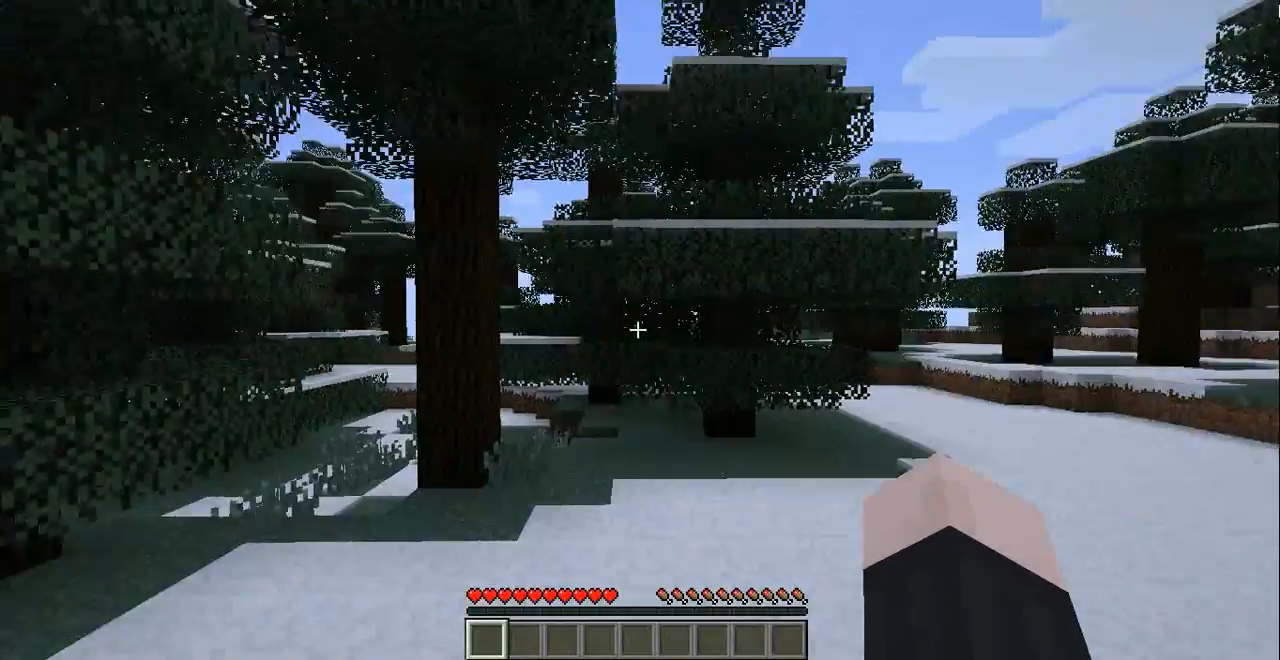
{"action": "mouse_move", "coordinate": [640, 330]}
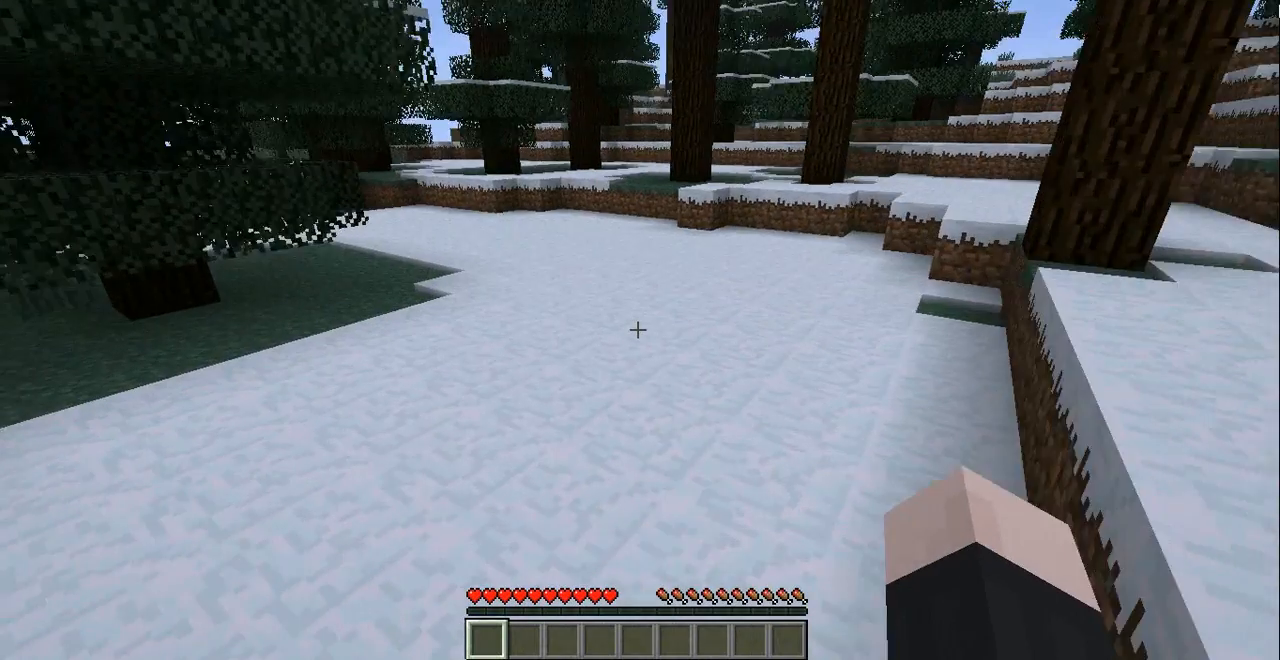
{"action": "key", "text": "Escape"}
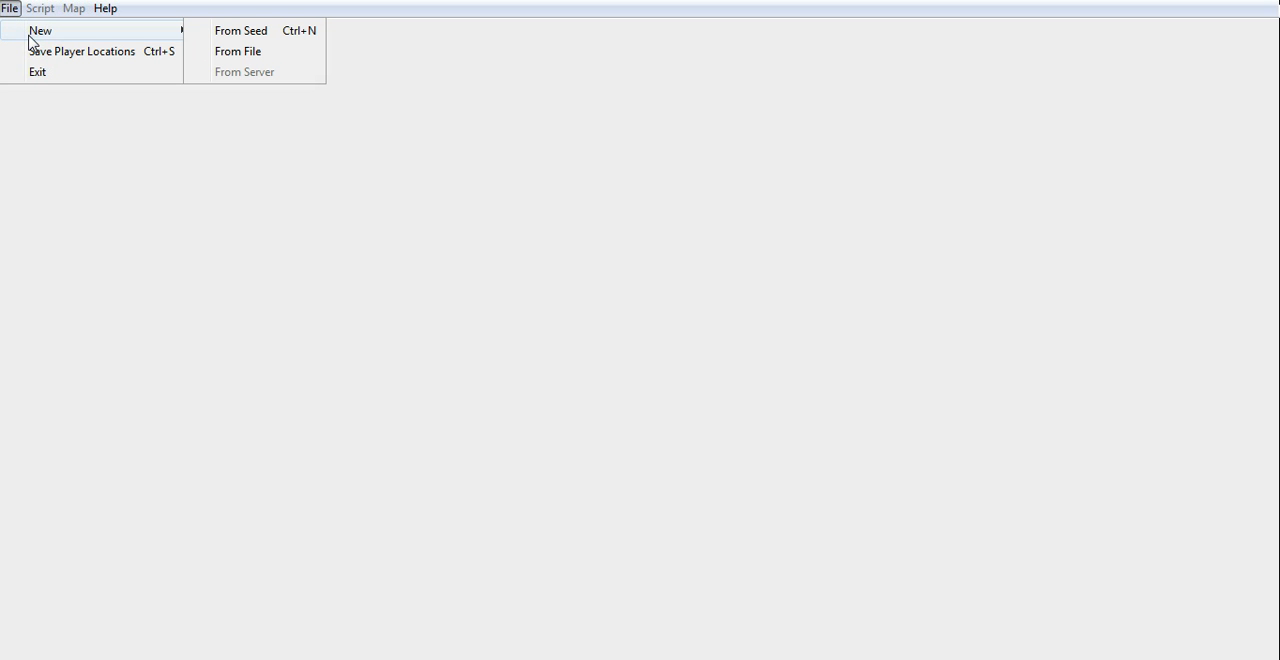
Step: Load the level file from the New World save folder, showing 3 strongholds and 20 villages
{"action": "left_click", "coordinate": [238, 52]}
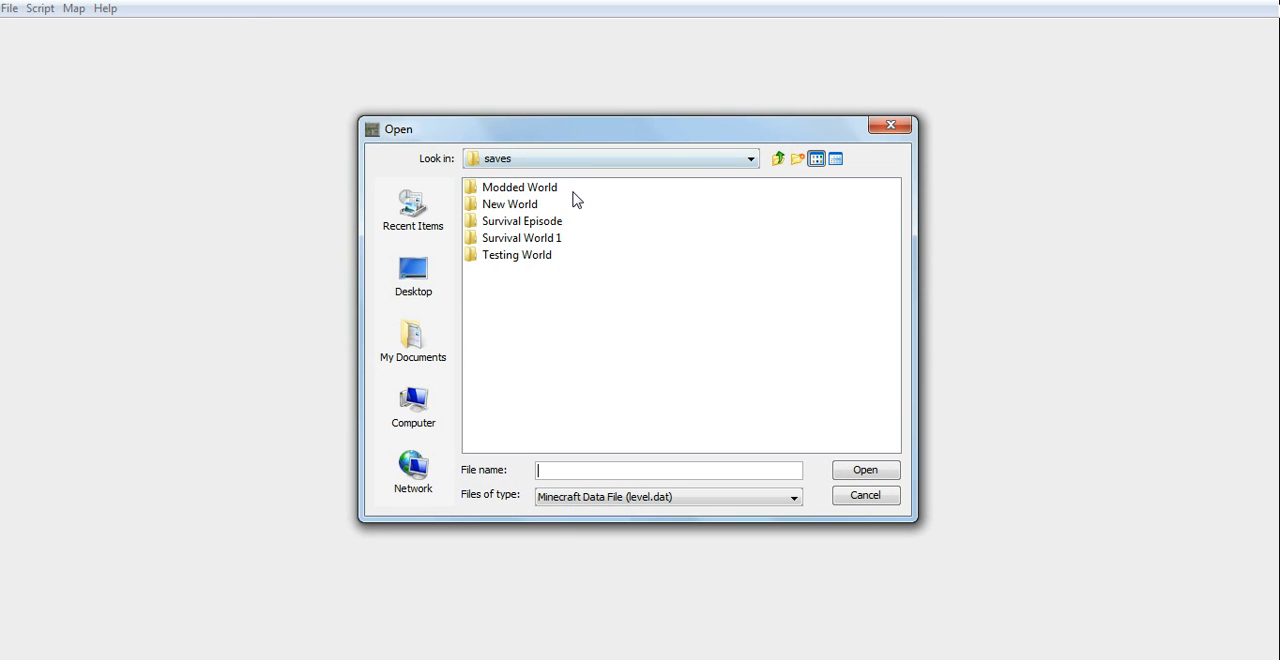
{"action": "mouse_move", "coordinate": [452, 96]}
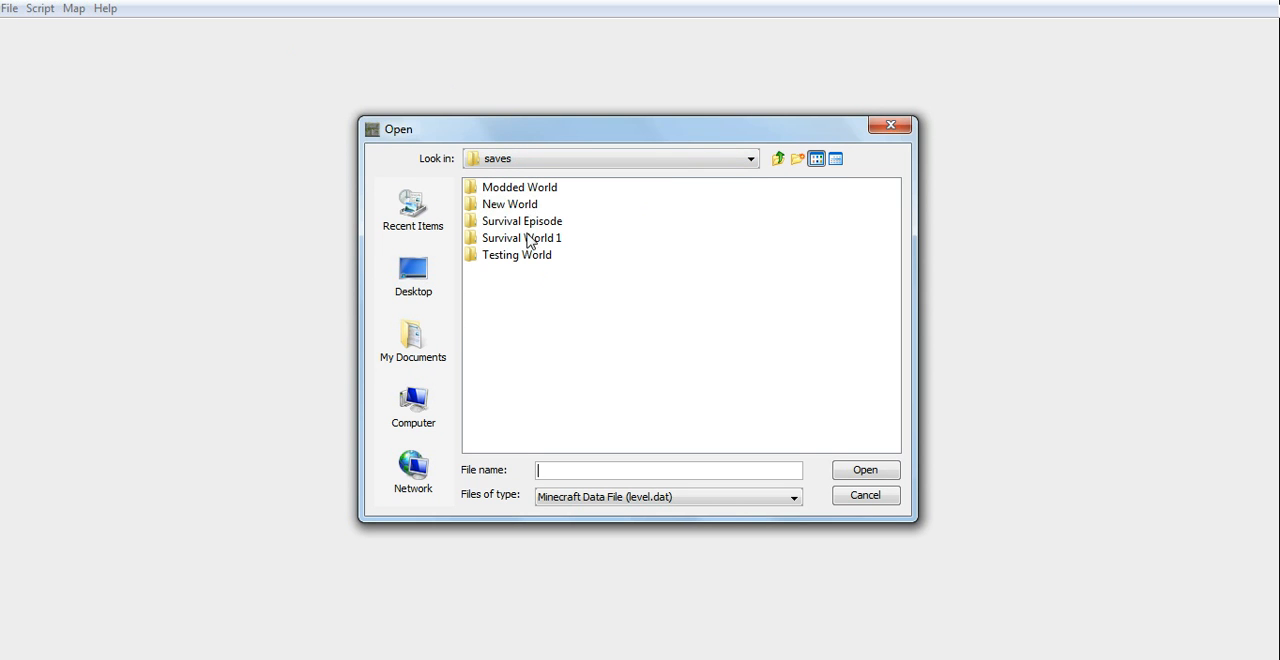
{"action": "mouse_move", "coordinate": [528, 210]}
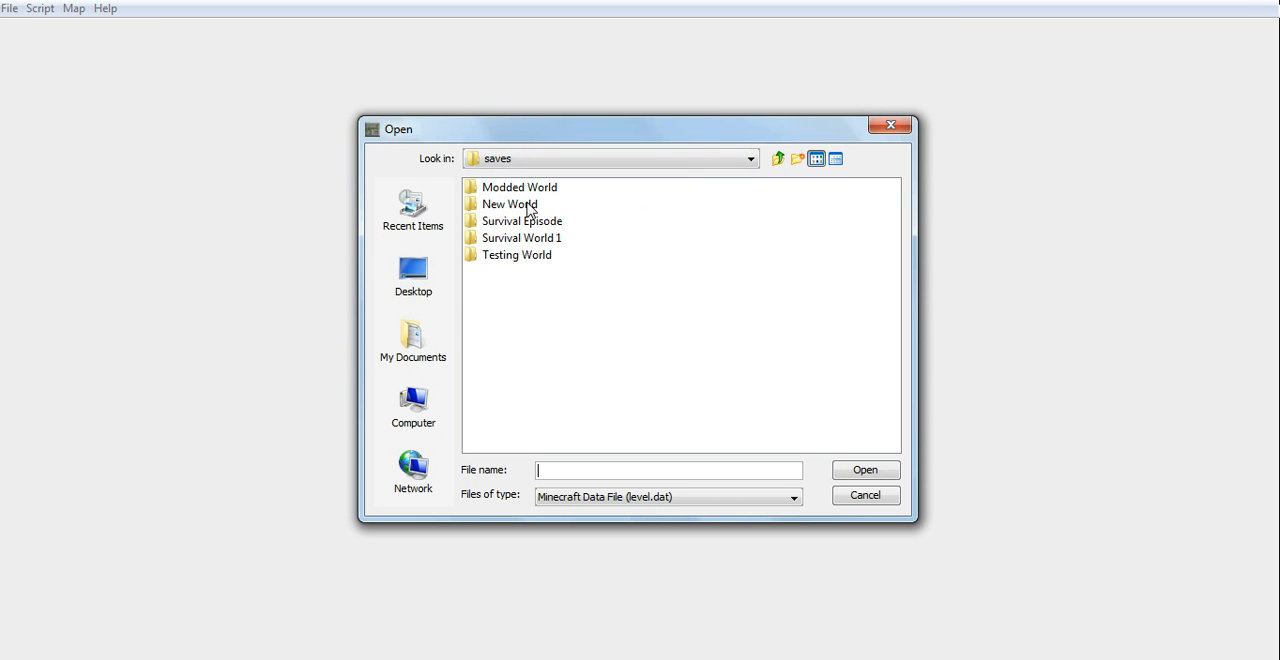
{"action": "double_click", "coordinate": [508, 204]}
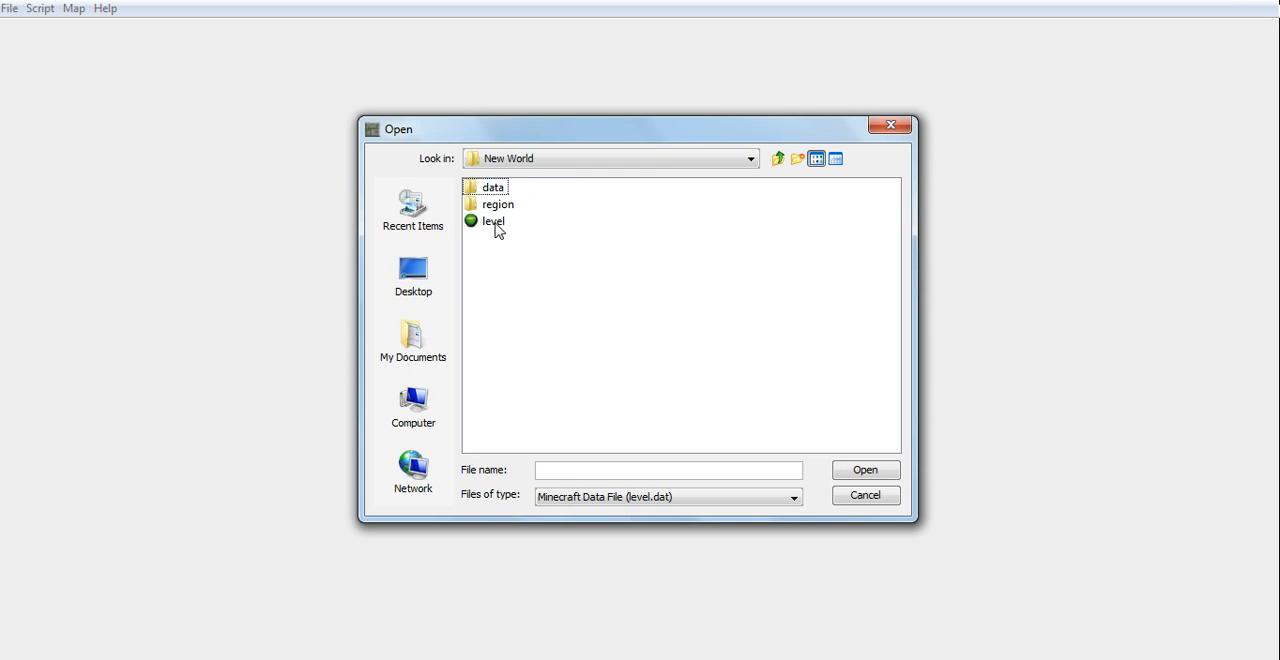
{"action": "left_click", "coordinate": [492, 220]}
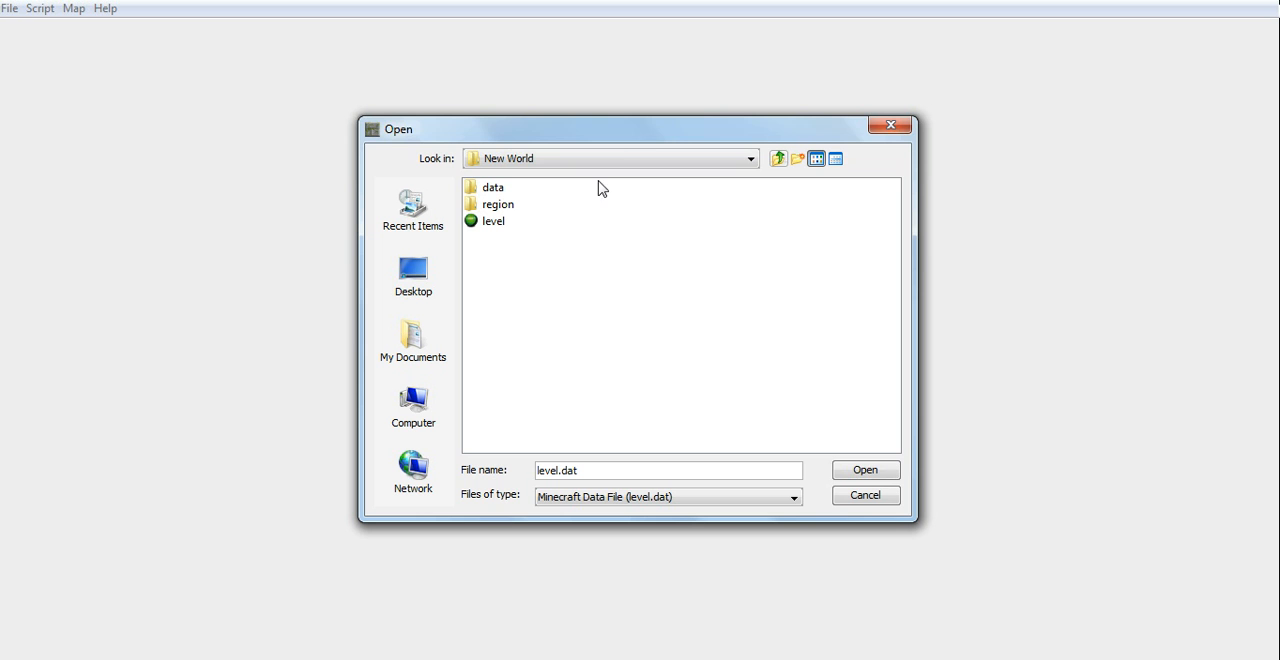
{"action": "left_click", "coordinate": [492, 220]}
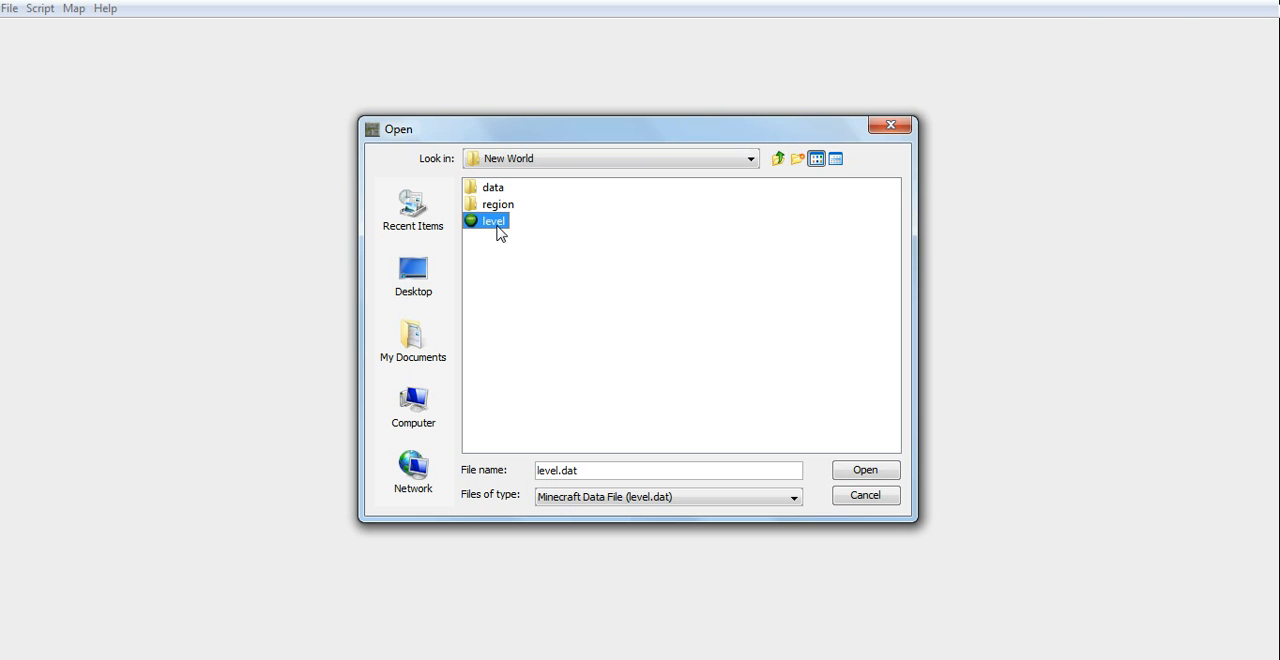
{"action": "left_click", "coordinate": [864, 470]}
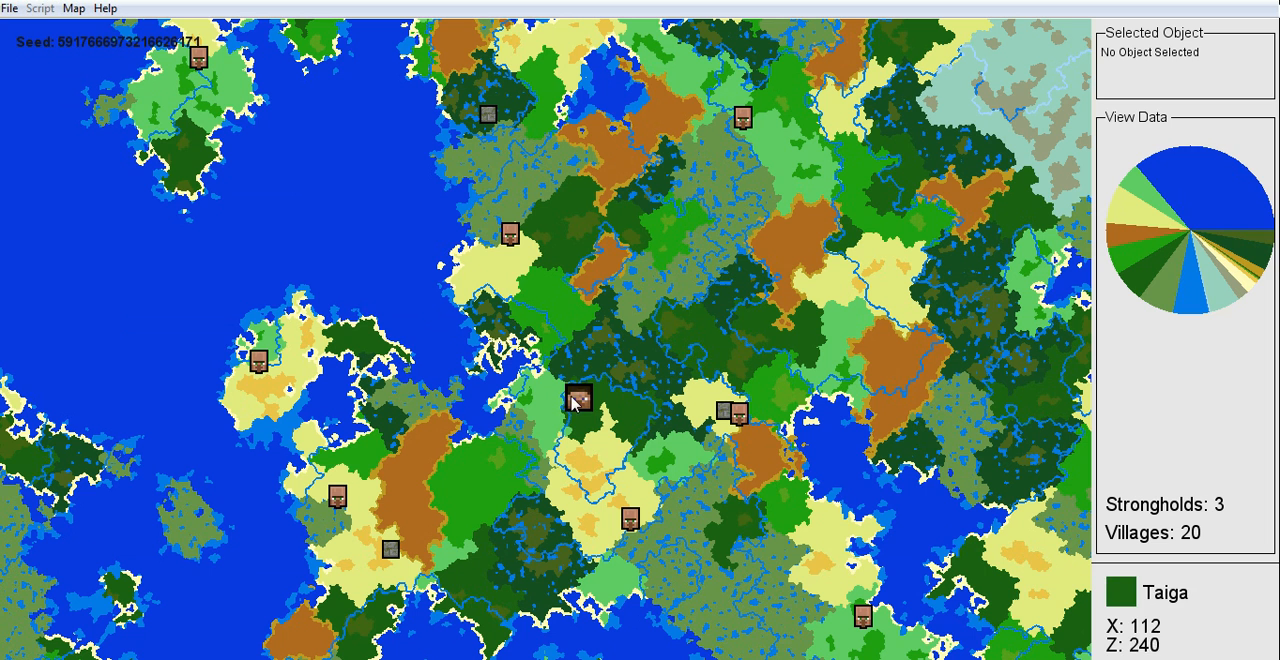
Step: Inspect the player and a village on the map, deselect, and return to the game
{"action": "left_click", "coordinate": [578, 398]}
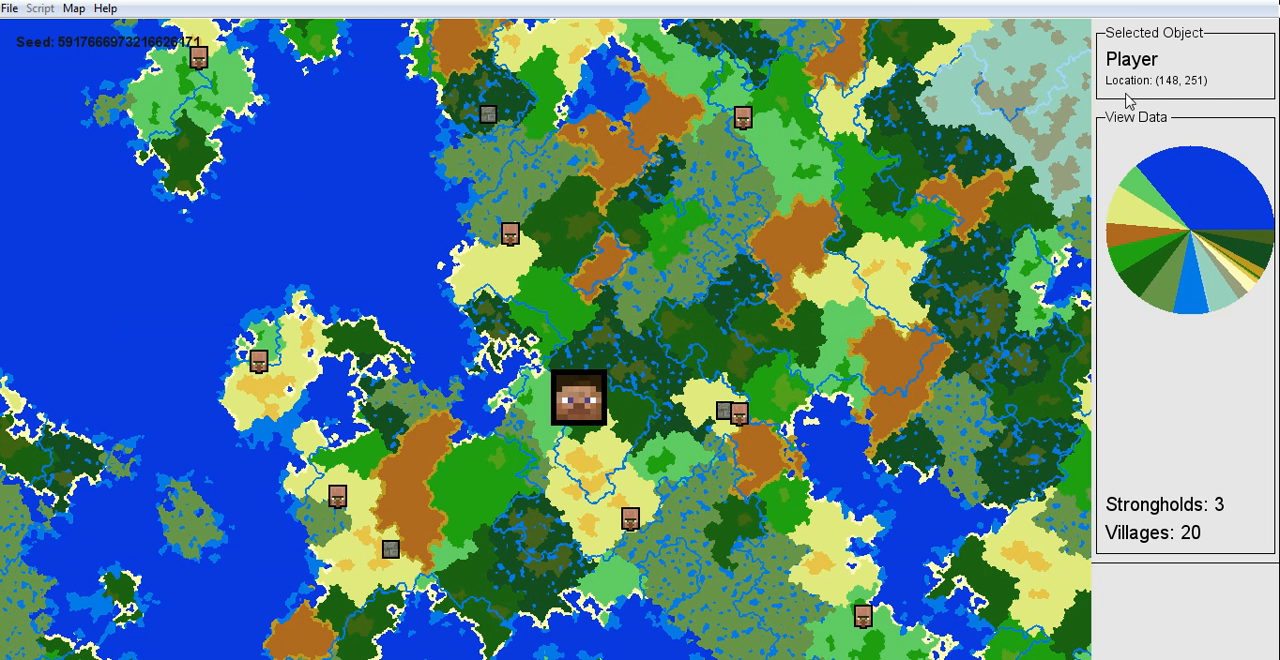
{"action": "mouse_move", "coordinate": [744, 312]}
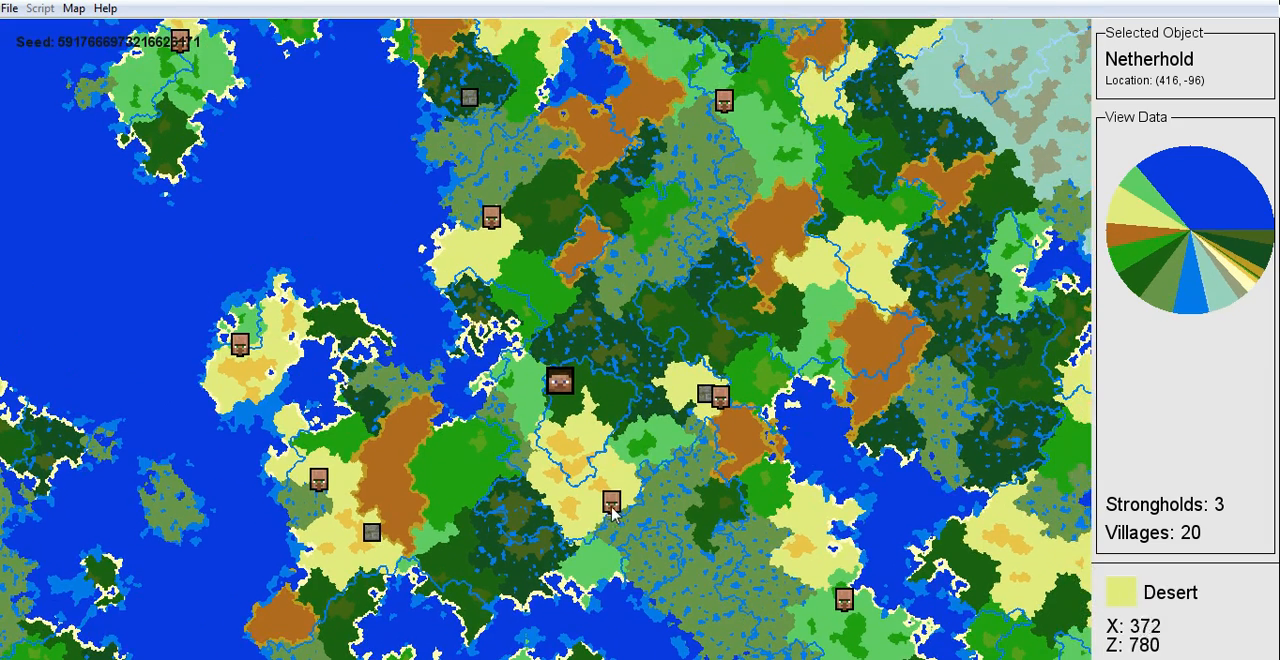
{"action": "left_click", "coordinate": [610, 500]}
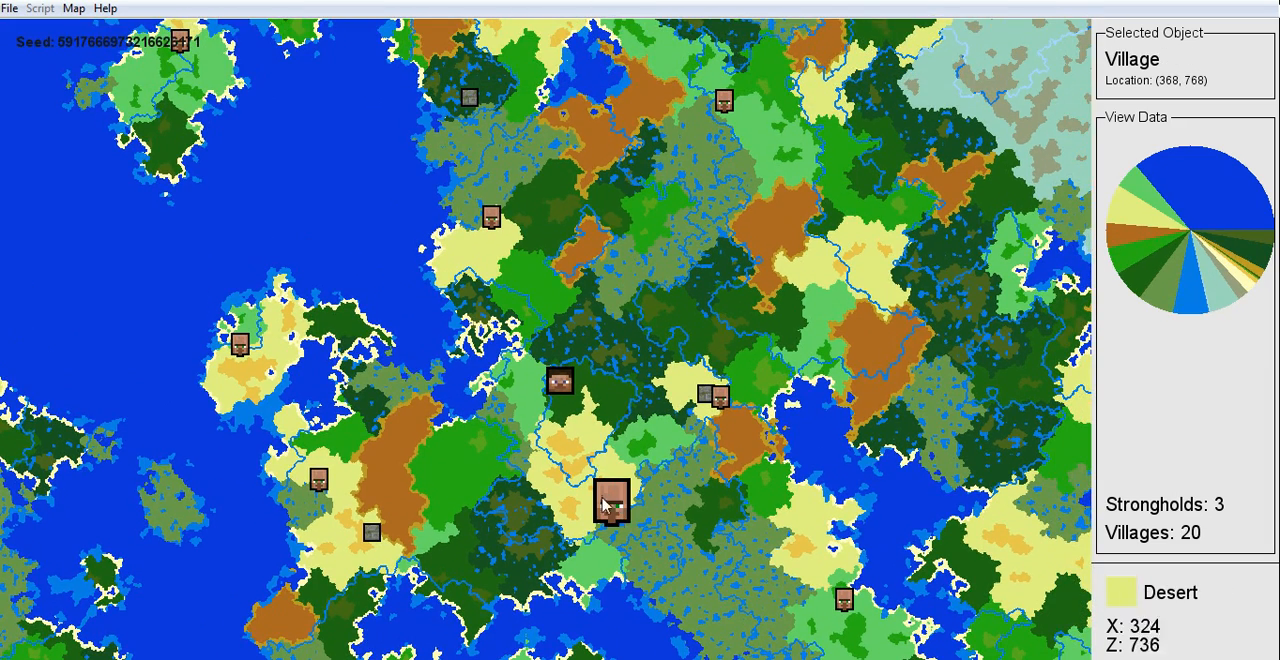
{"action": "mouse_move", "coordinate": [630, 432]}
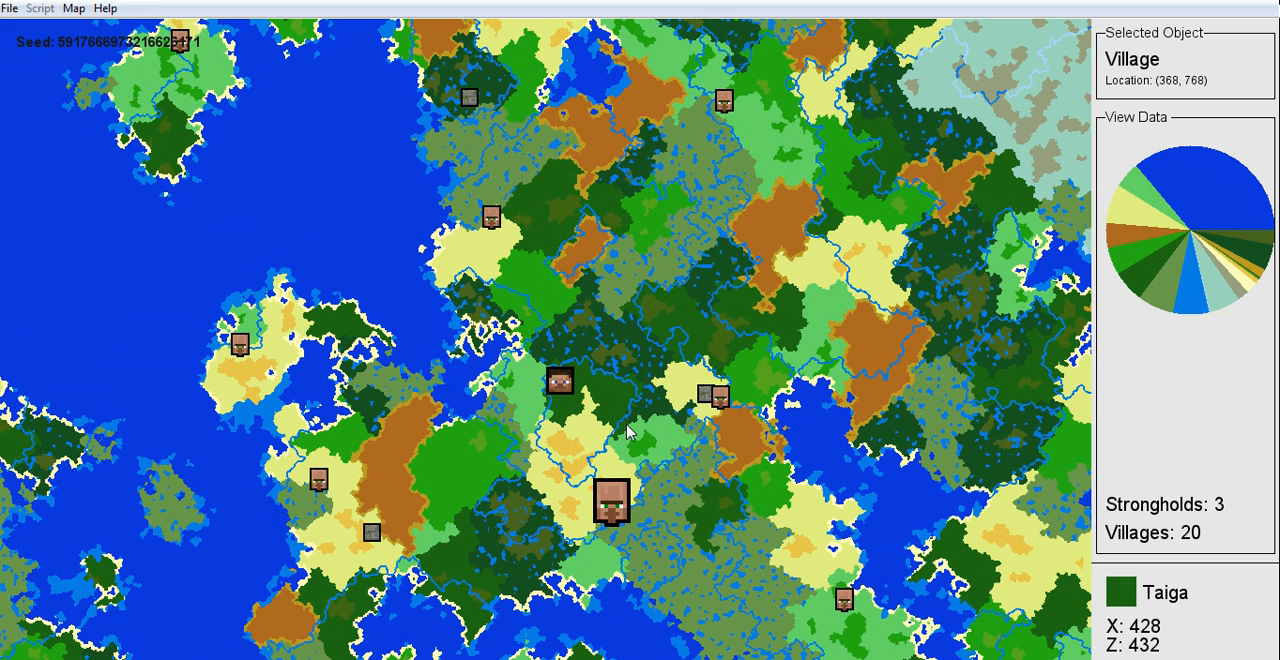
{"action": "left_click", "coordinate": [710, 392]}
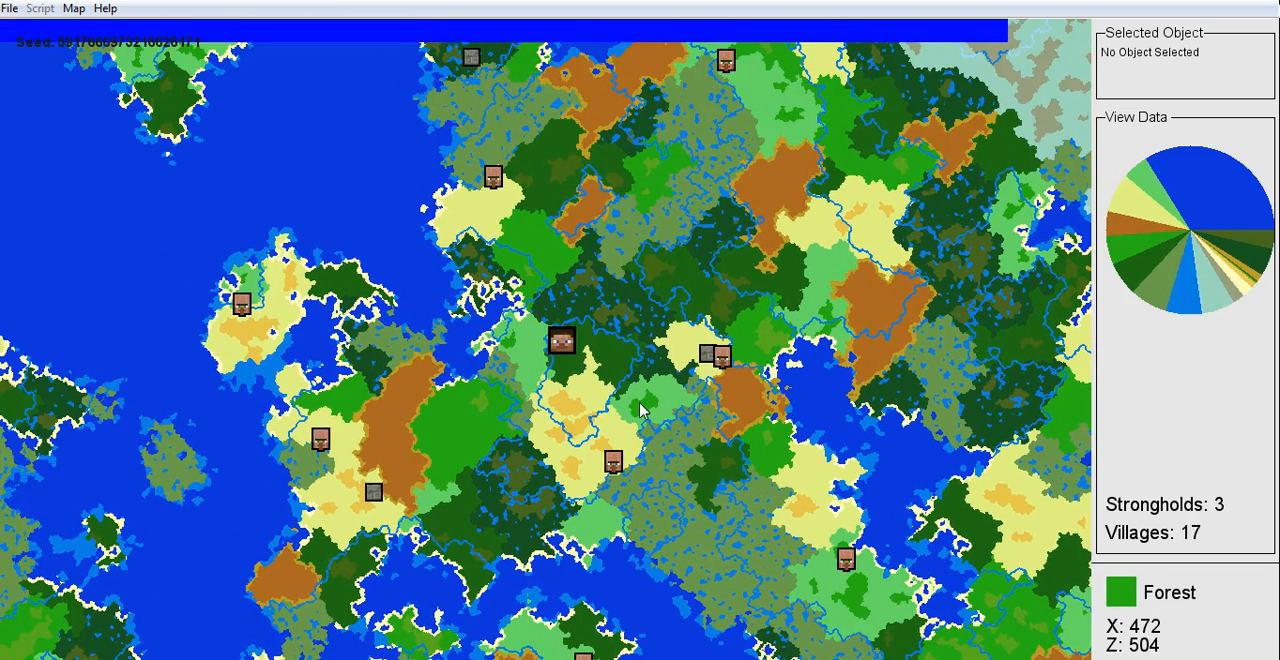
{"action": "left_click", "coordinate": [616, 464]}
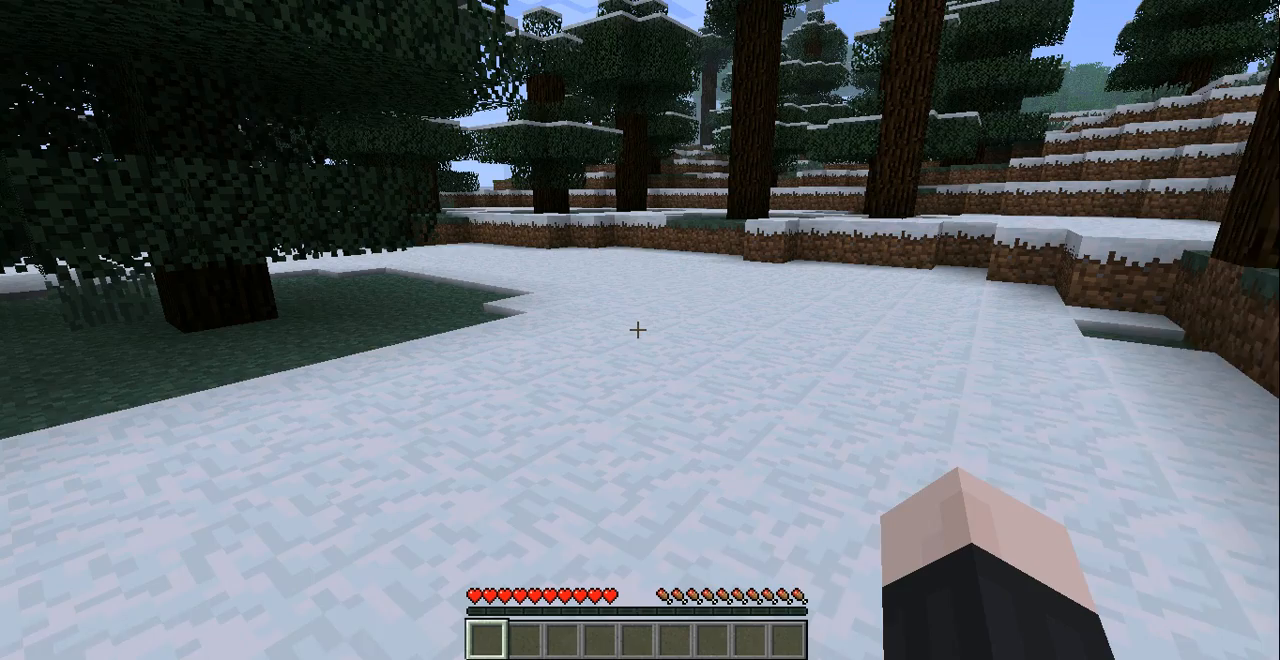
Step: Show the F3 debug readout with seed and Taiga biome, hide it, and switch back to AMIDST
{"action": "key", "text": "F3"}
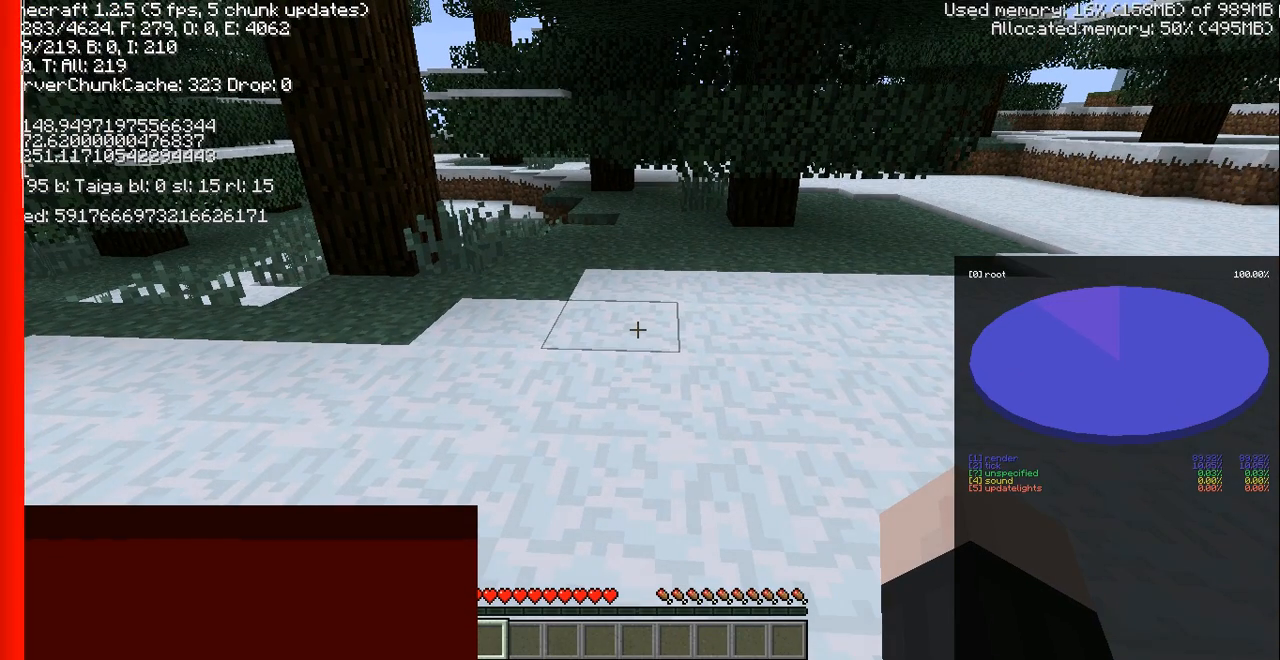
{"action": "key", "text": "Escape"}
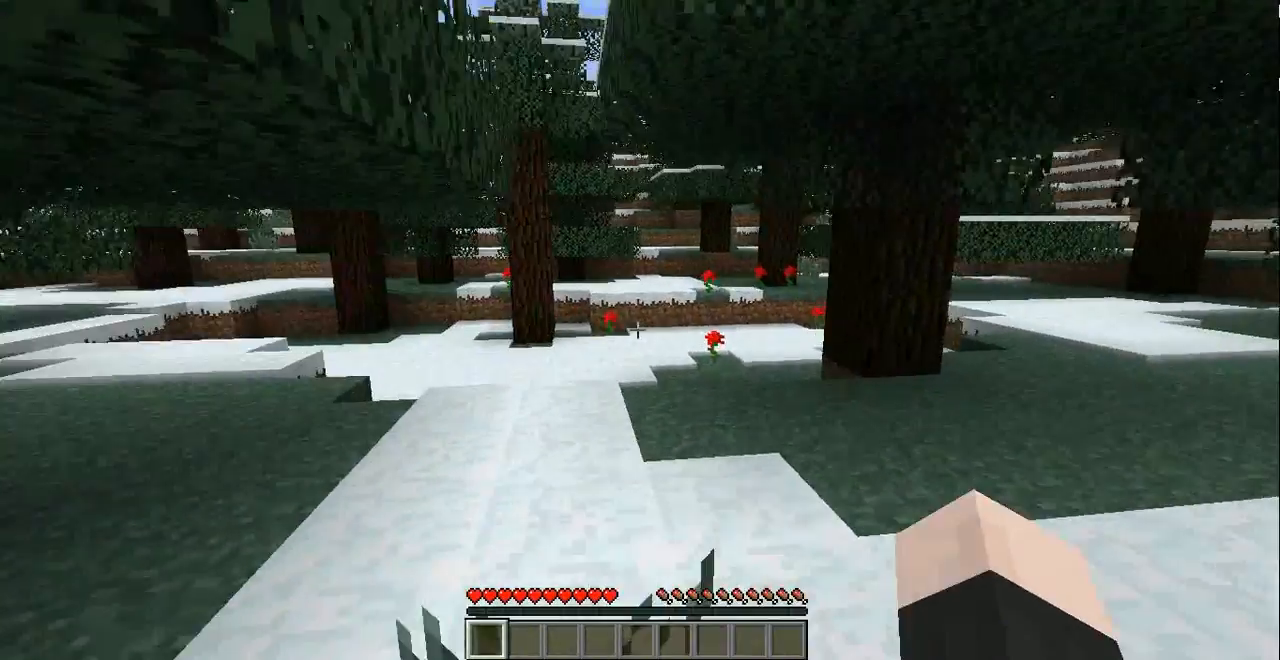
{"action": "mouse_move", "coordinate": [640, 330]}
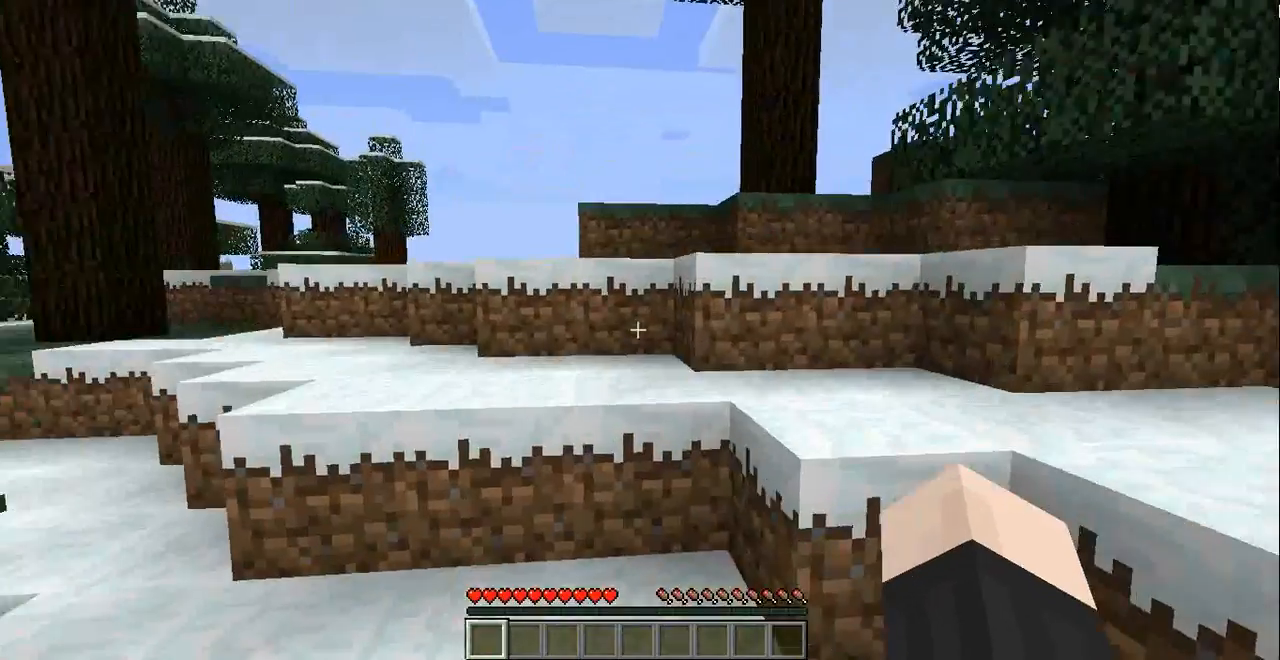
{"action": "mouse_move", "coordinate": [640, 330]}
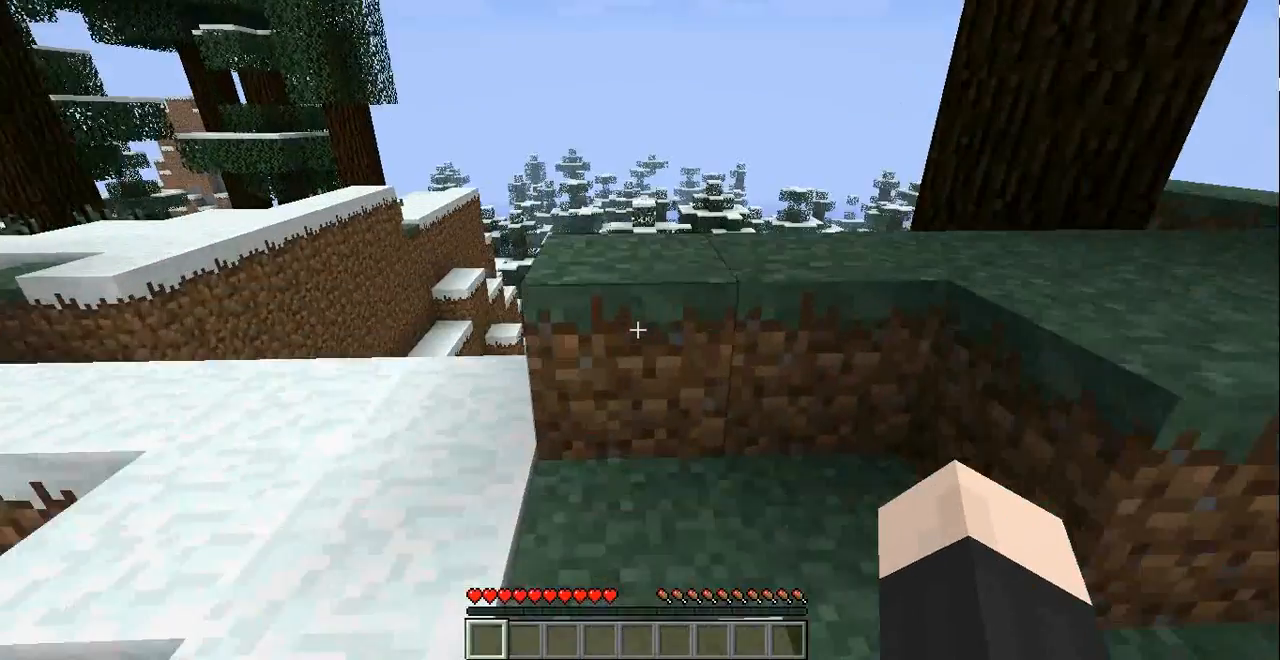
{"action": "key", "text": "Escape"}
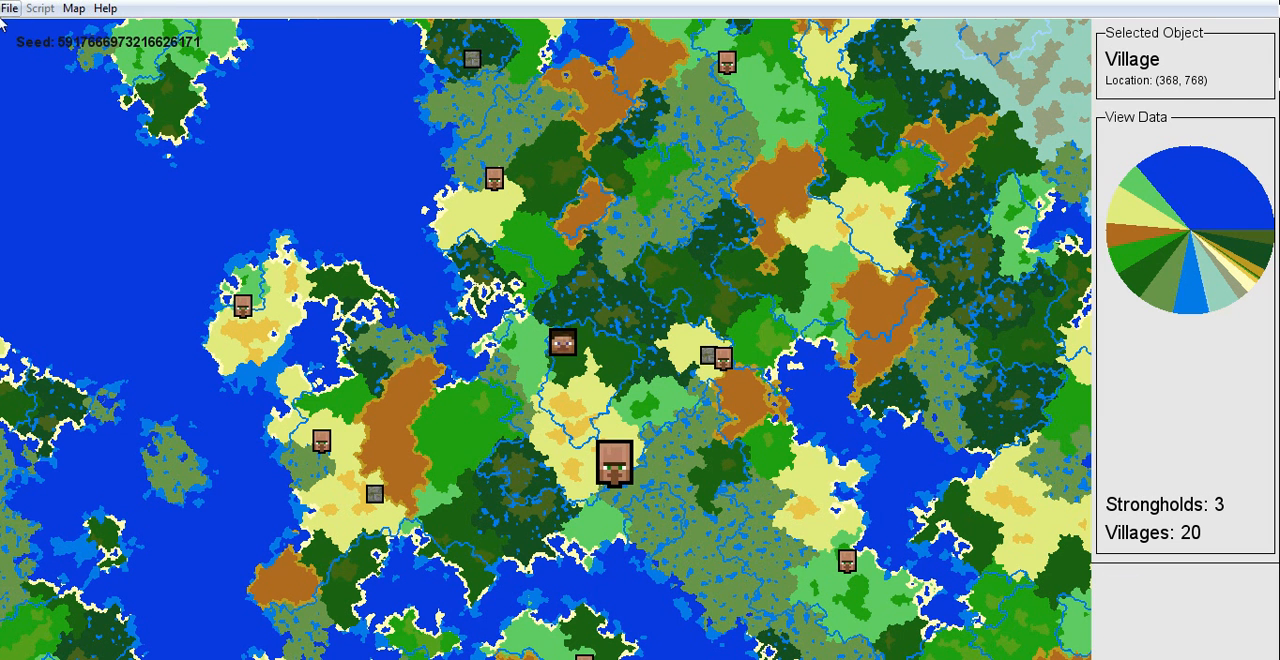
Step: Reload New World's level.dat via File > New > From File, now showing 21 villages
{"action": "left_click", "coordinate": [10, 8]}
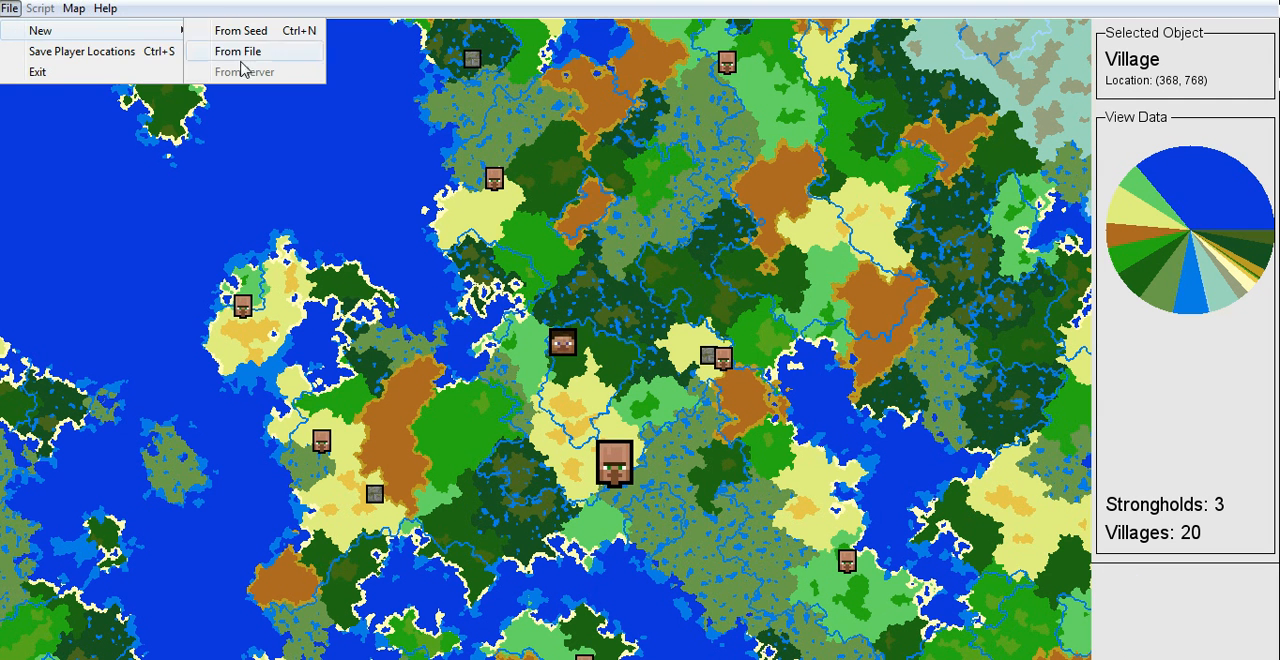
{"action": "left_click", "coordinate": [238, 52]}
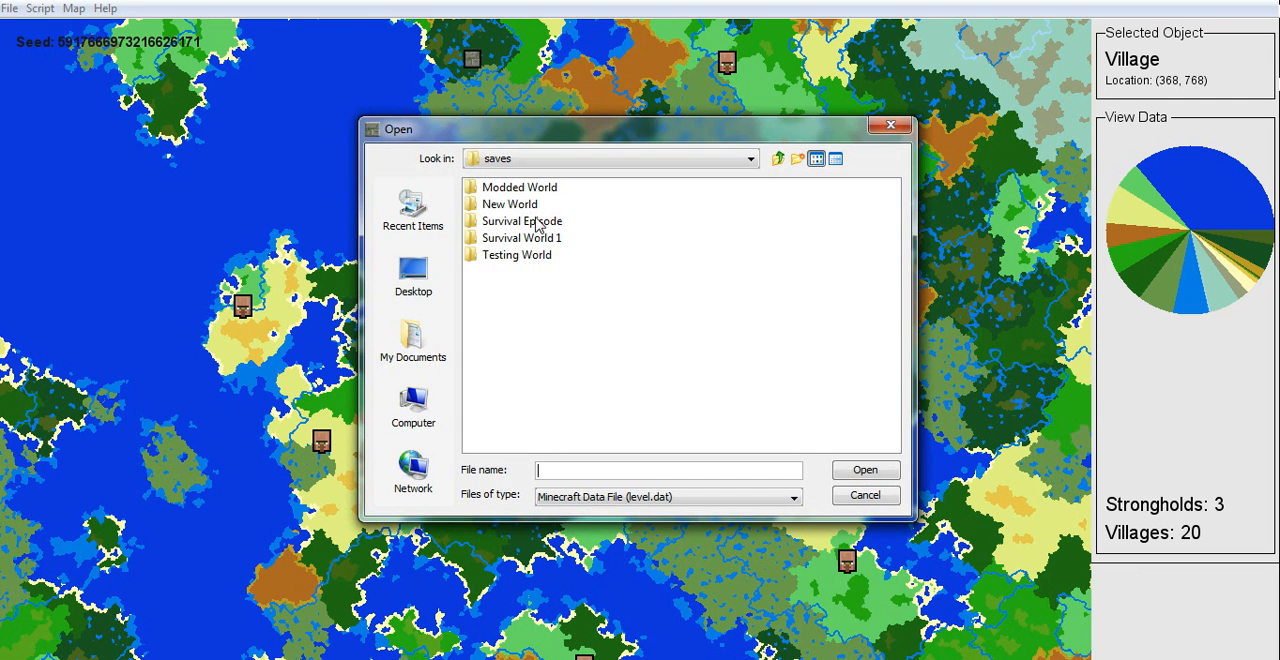
{"action": "left_click", "coordinate": [510, 204]}
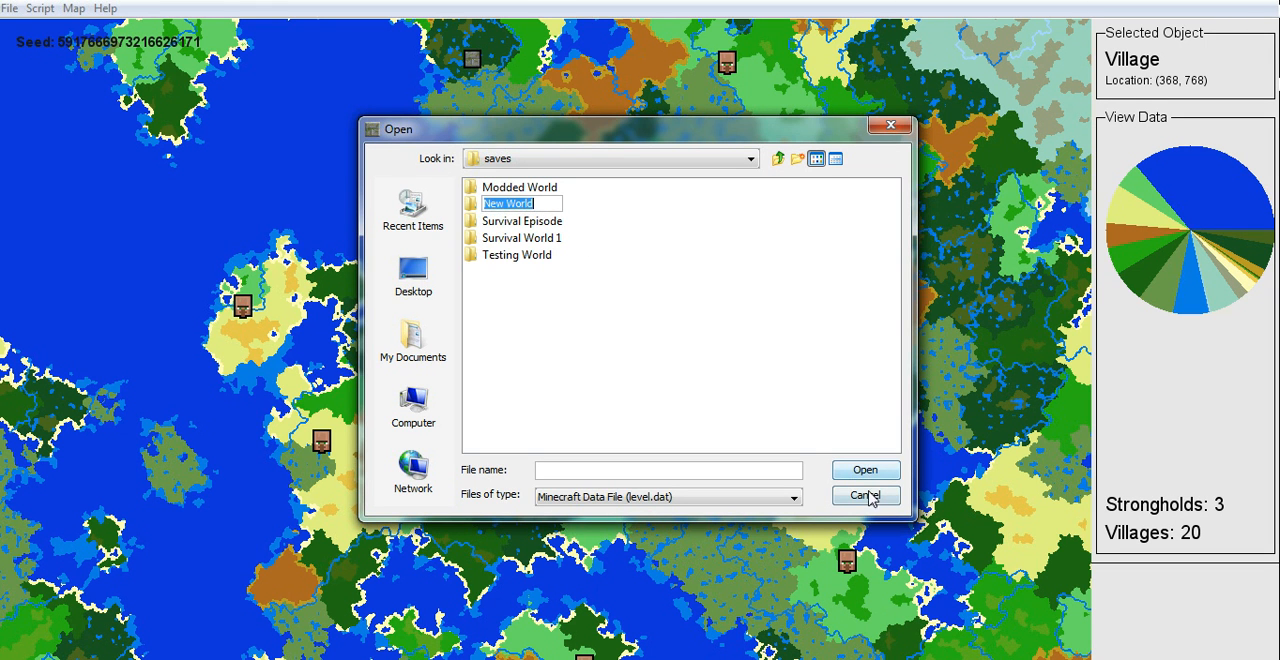
{"action": "double_click", "coordinate": [510, 204]}
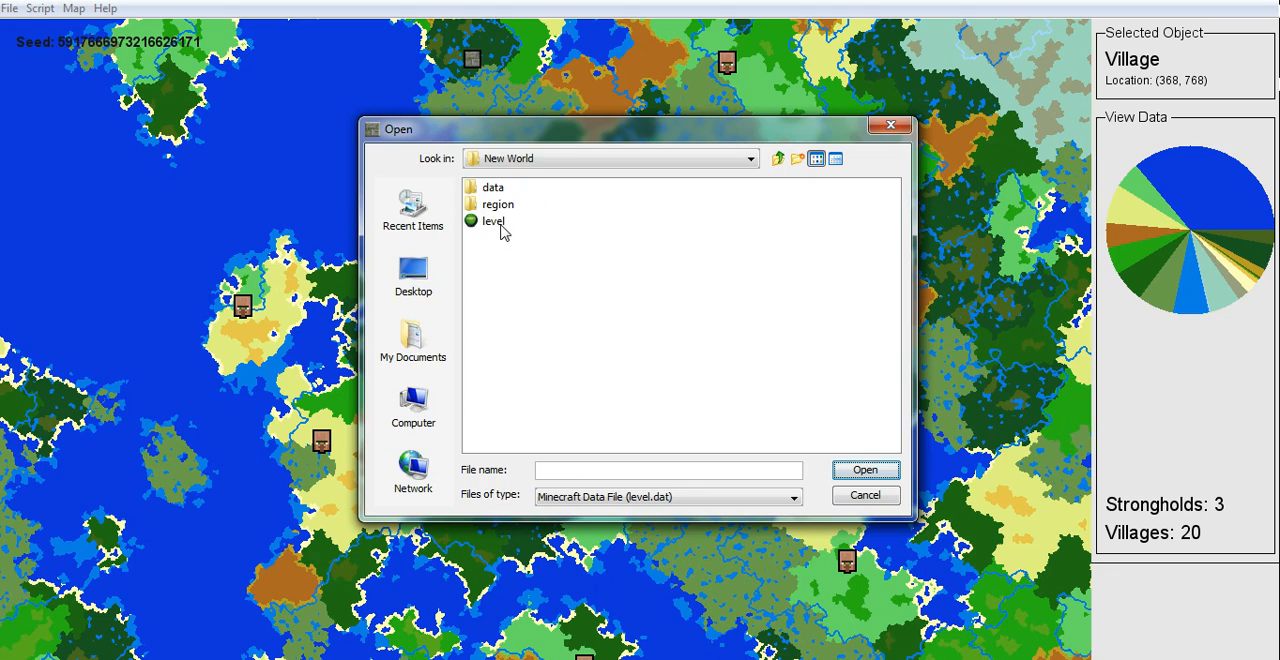
{"action": "double_click", "coordinate": [492, 220]}
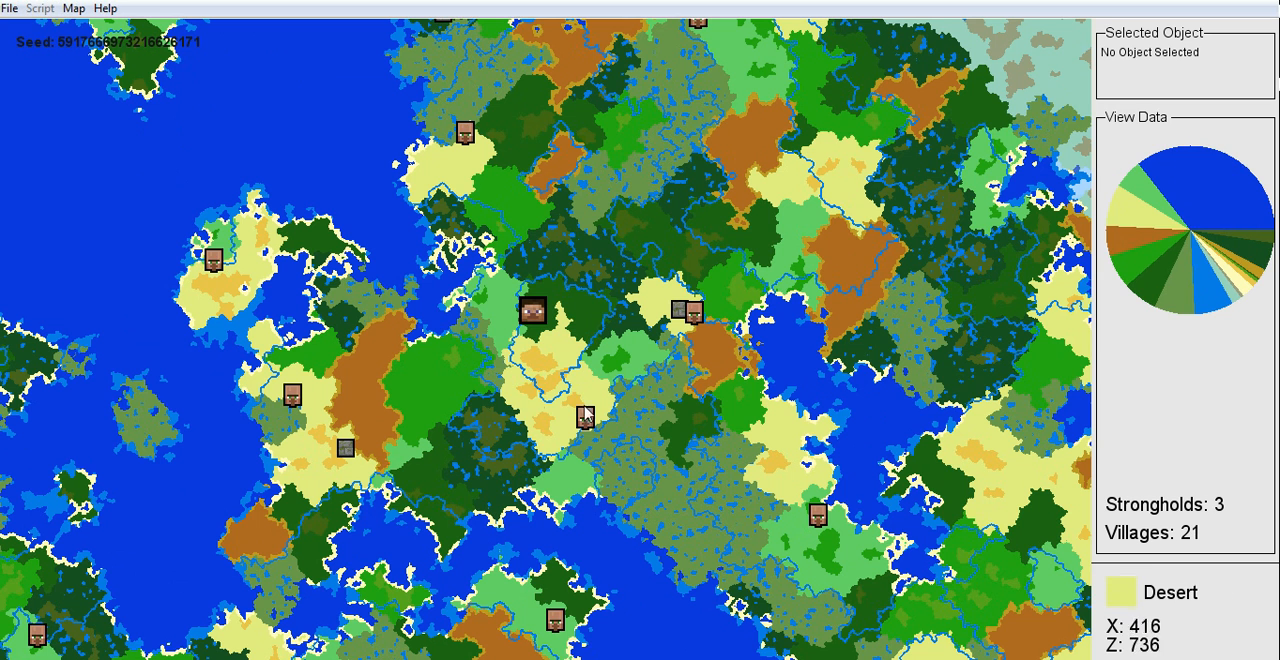
{"action": "left_click", "coordinate": [584, 412]}
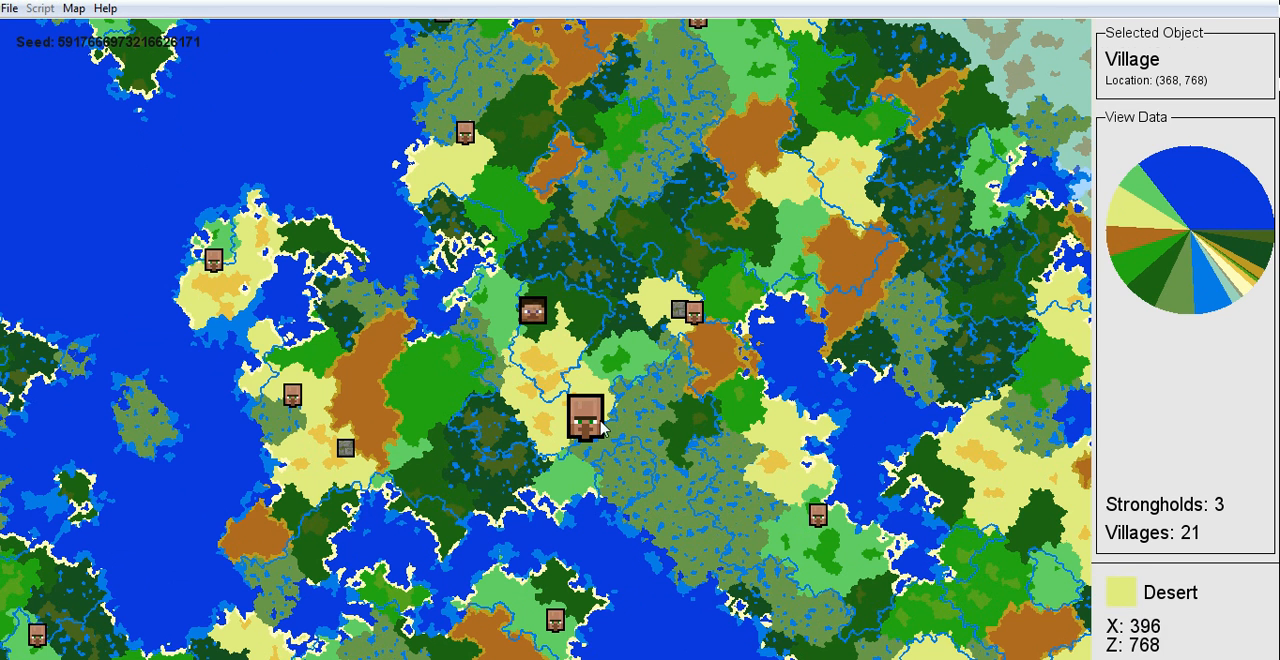
{"action": "left_click", "coordinate": [584, 416]}
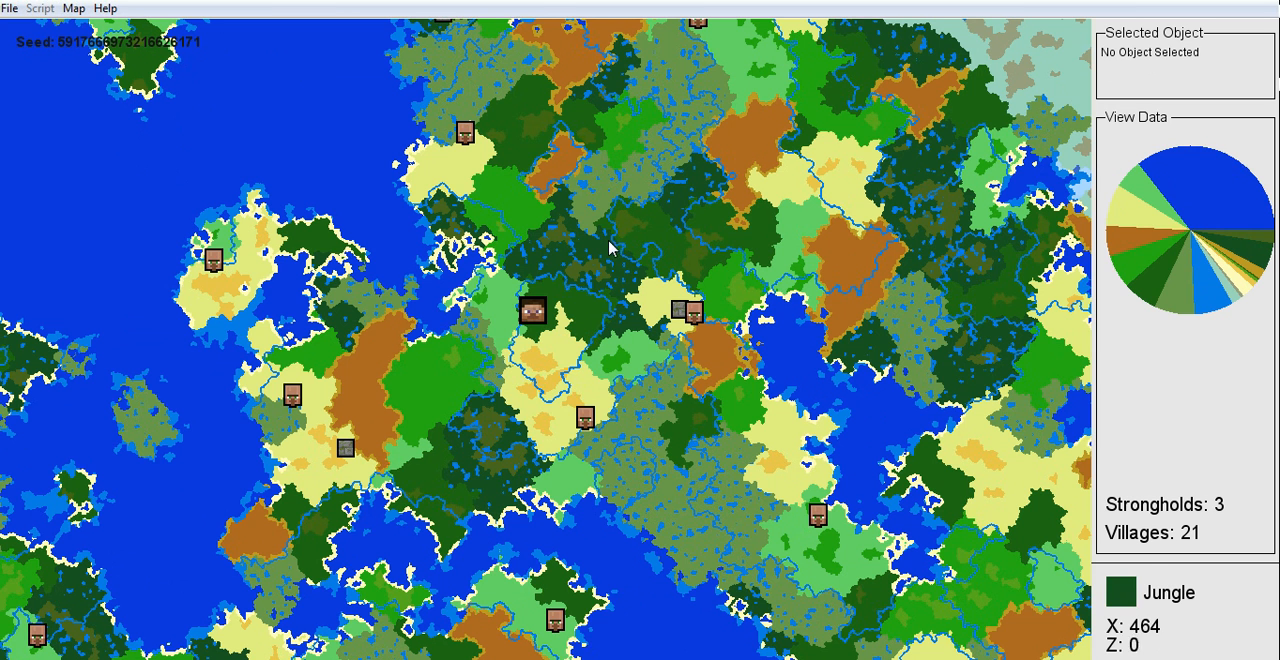
{"action": "mouse_move", "coordinate": [540, 264]}
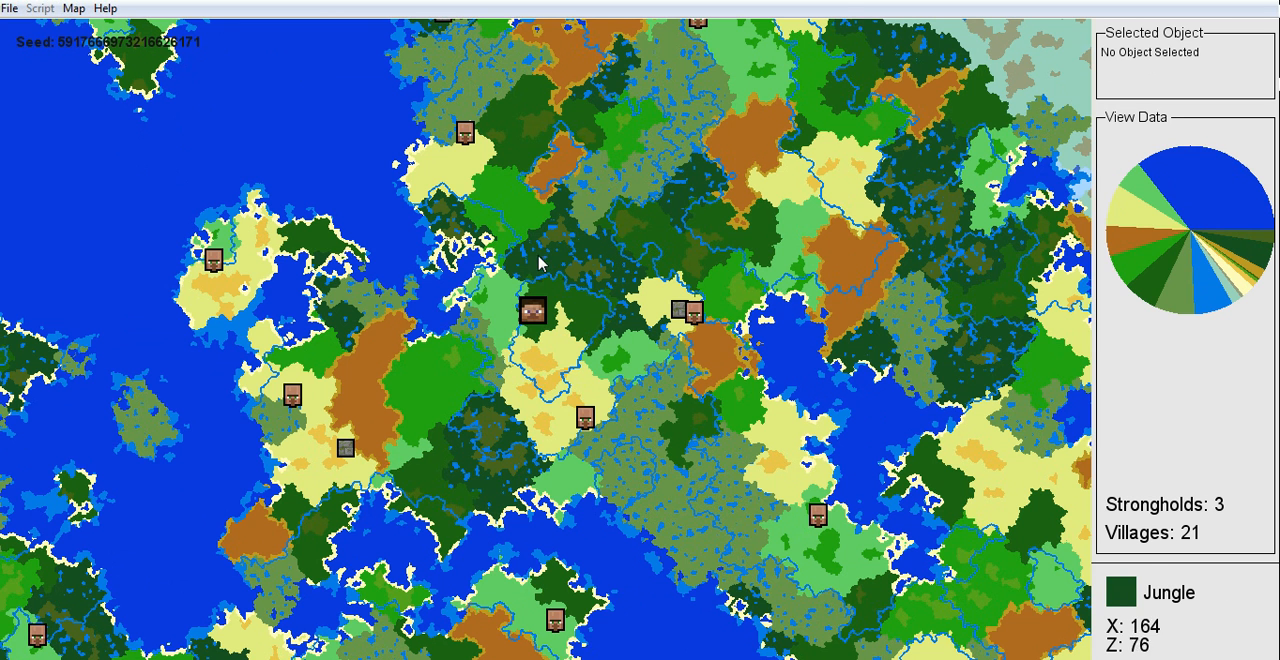
{"action": "mouse_move", "coordinate": [572, 208]}
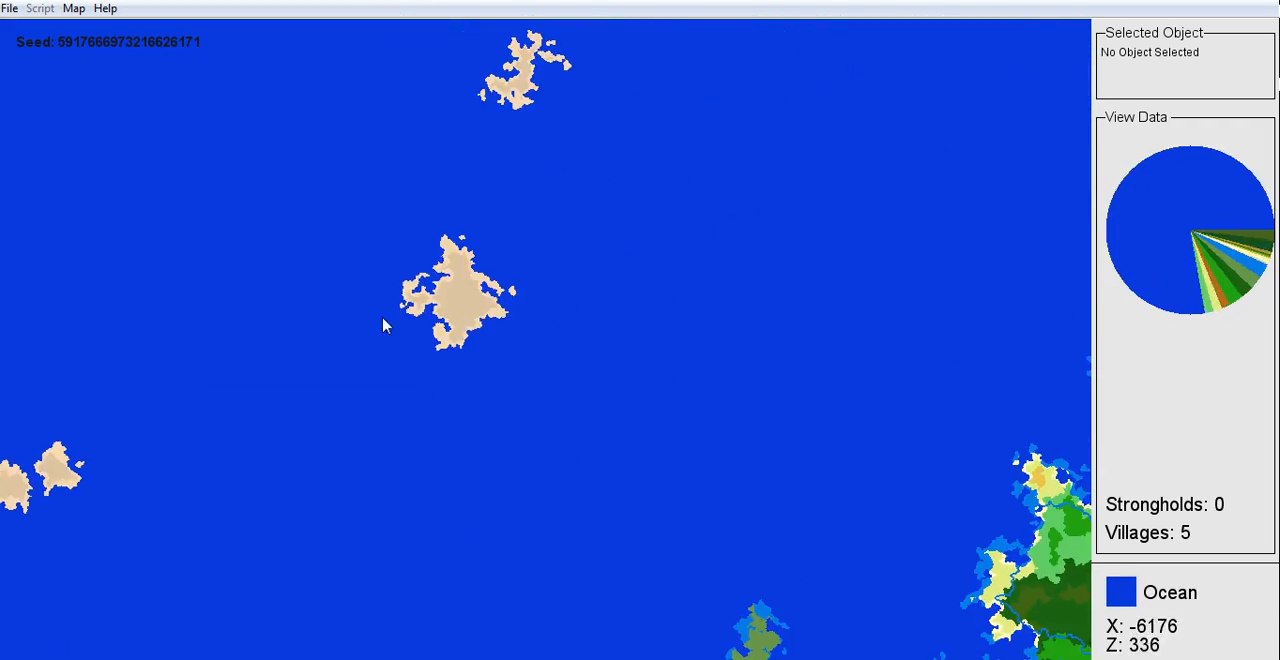
{"action": "mouse_move", "coordinate": [490, 312]}
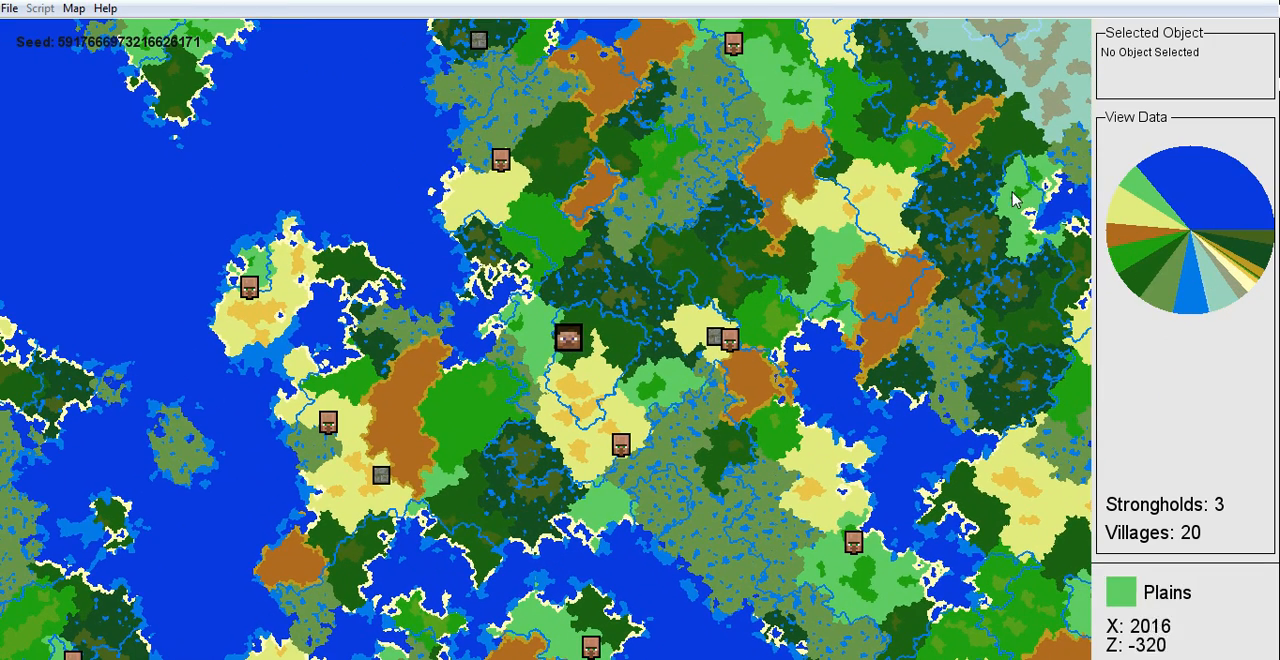
{"action": "mouse_move", "coordinate": [770, 318]}
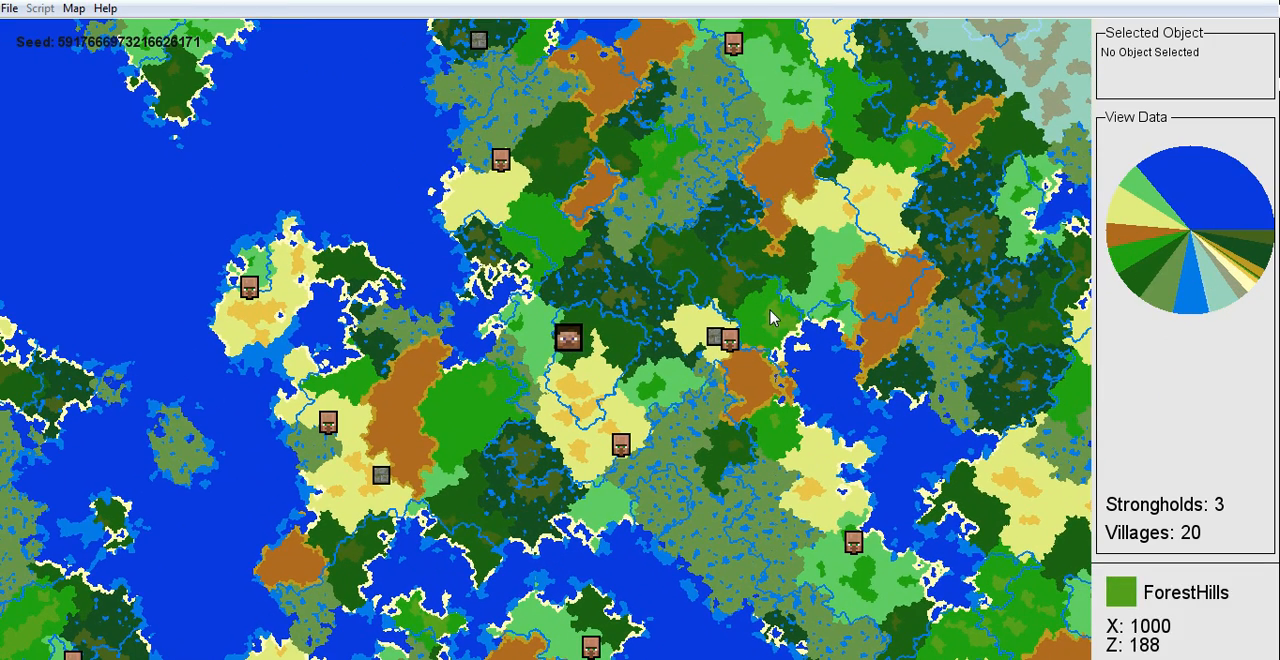
{"action": "mouse_move", "coordinate": [684, 238]}
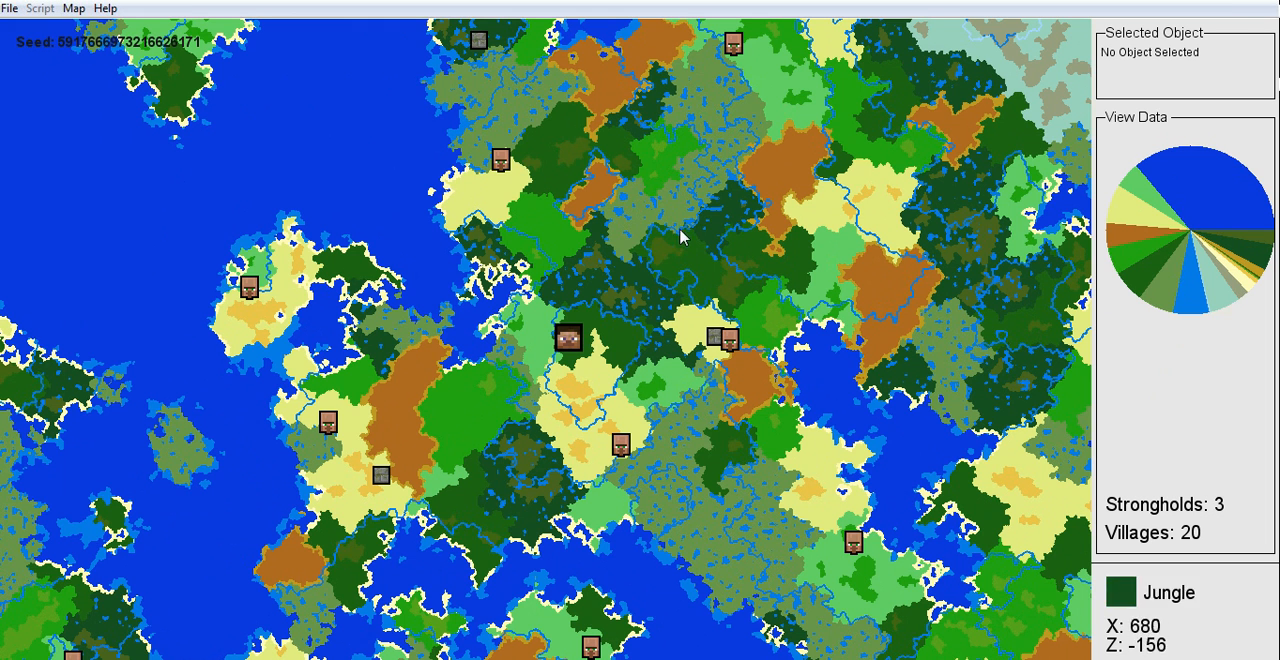
{"action": "mouse_move", "coordinate": [656, 296]}
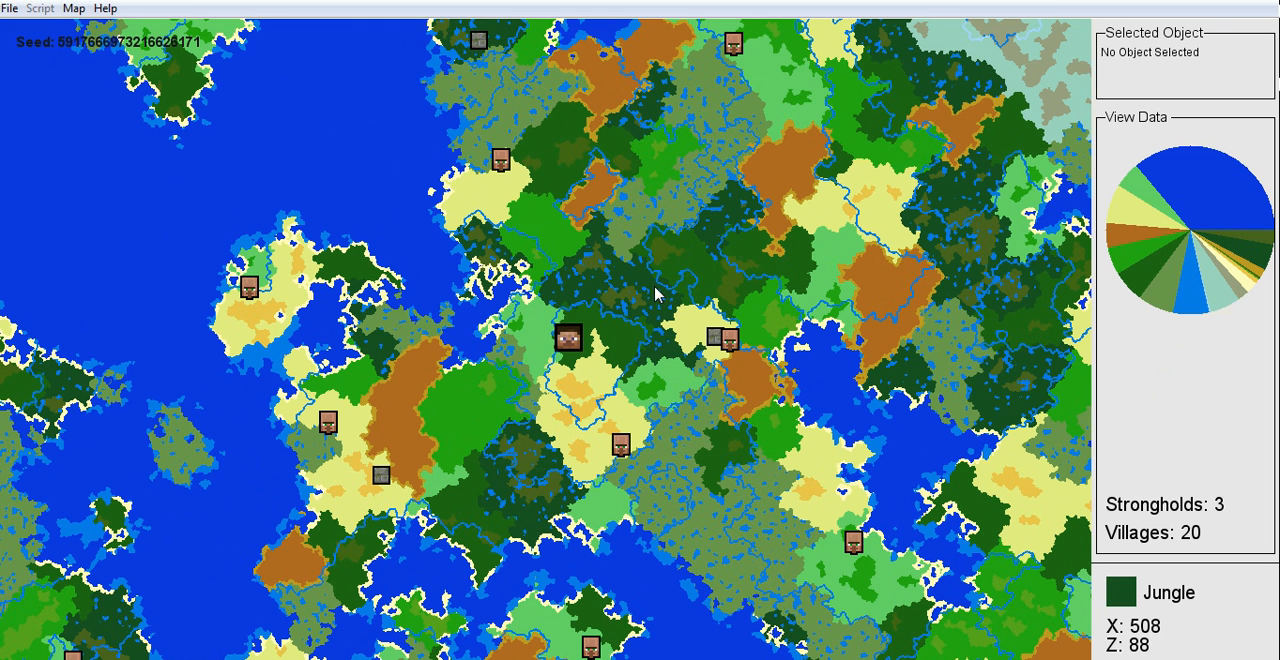